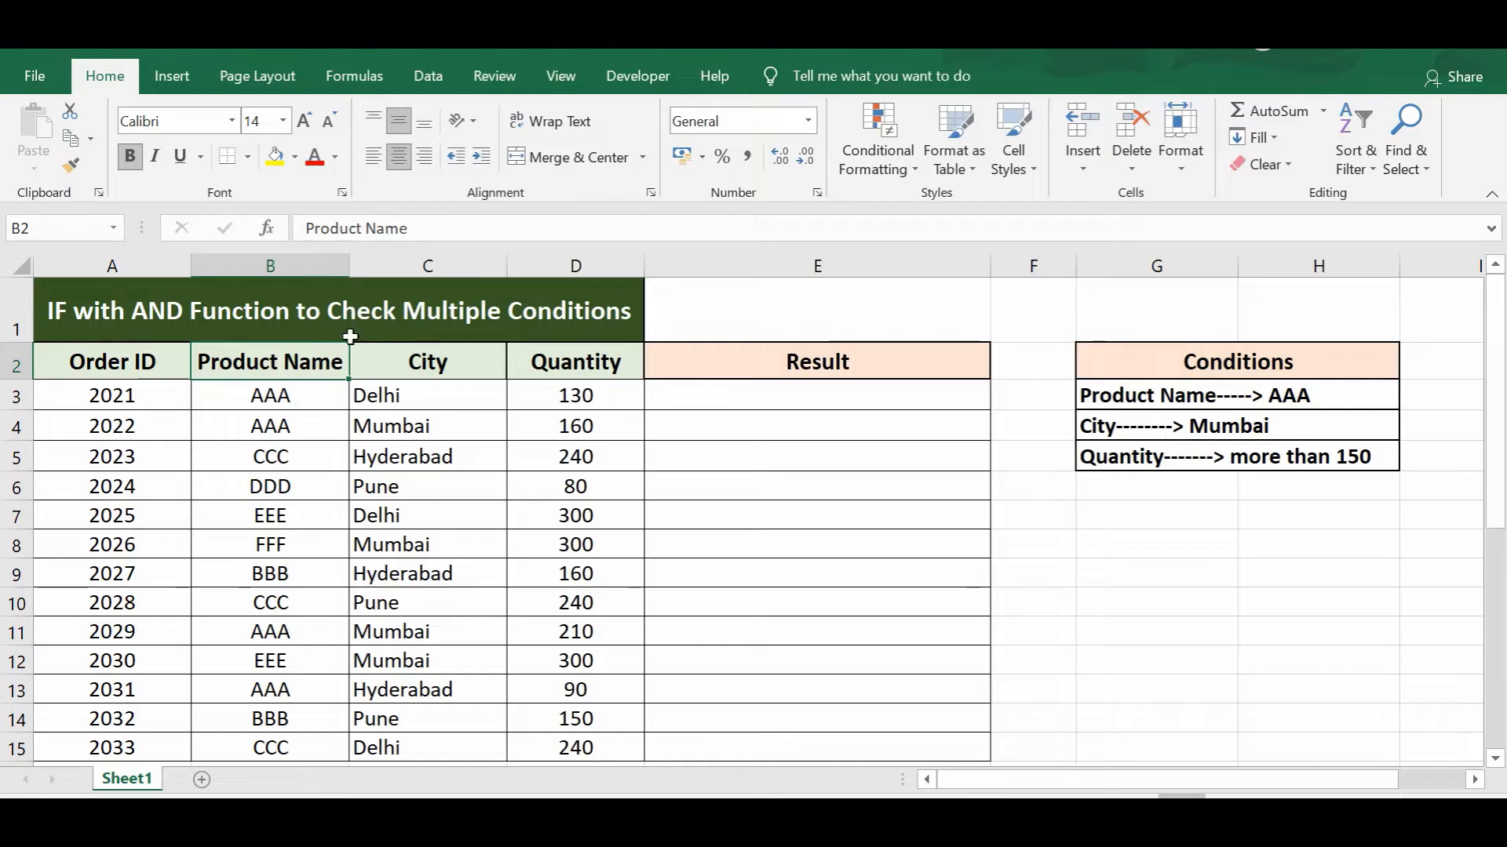
- Point out the City, Product Name and Quantity headings and the AAA product condition
left_click(427, 361)
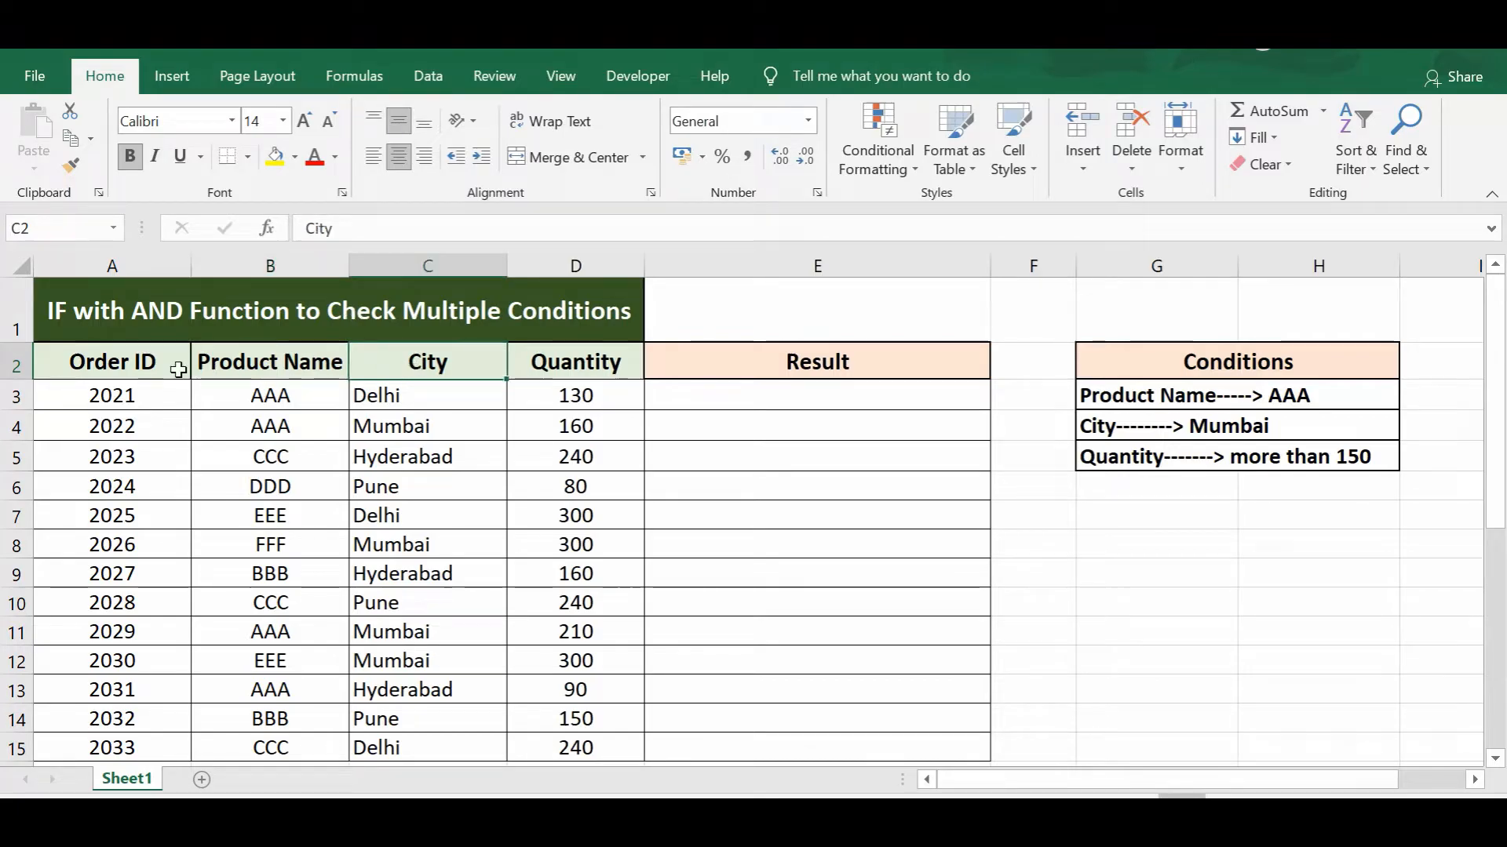
left_click(270, 361)
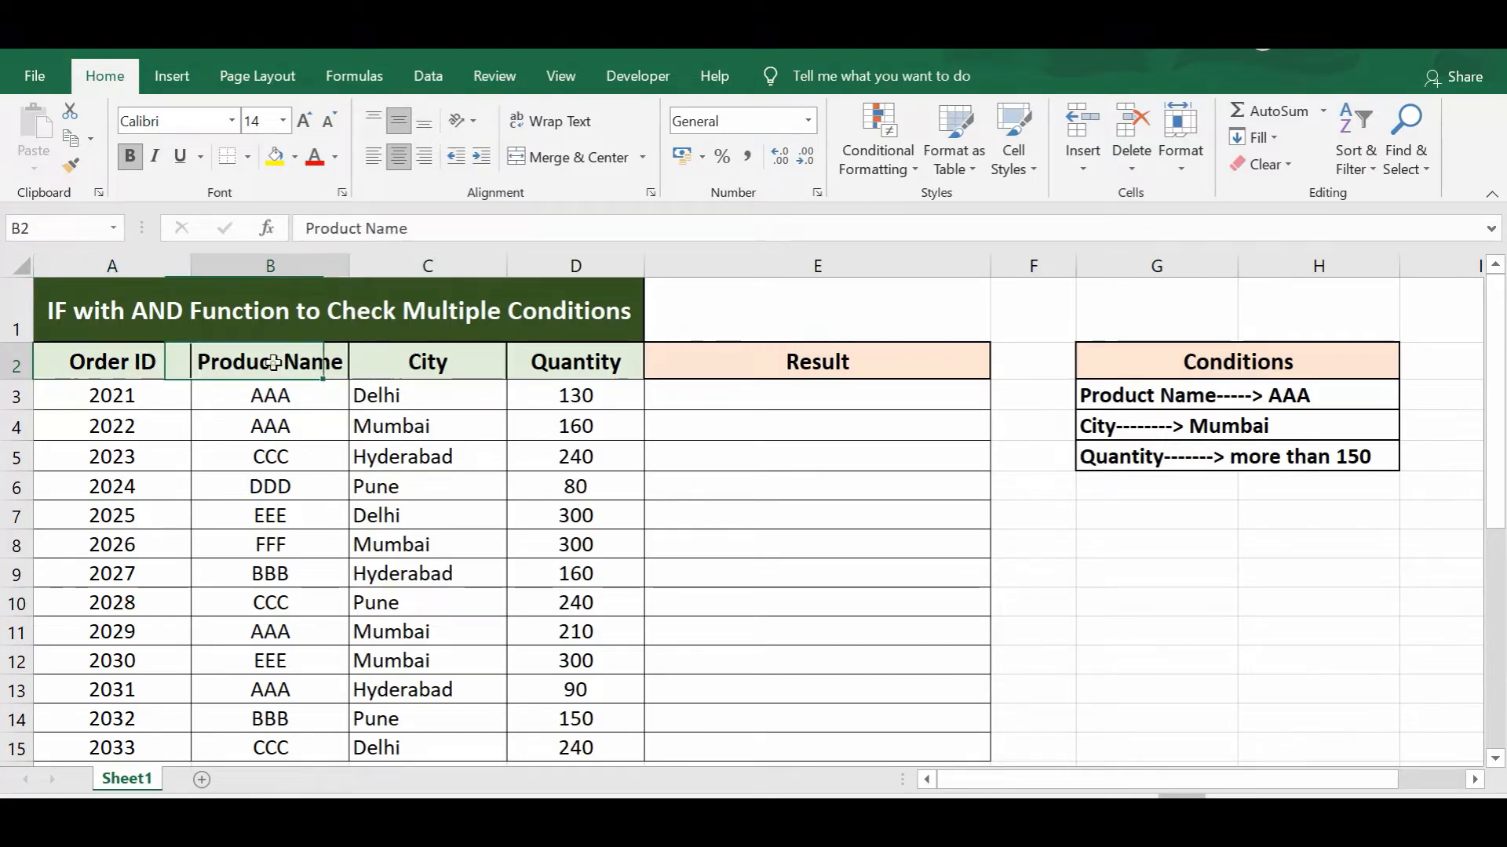
left_click(427, 361)
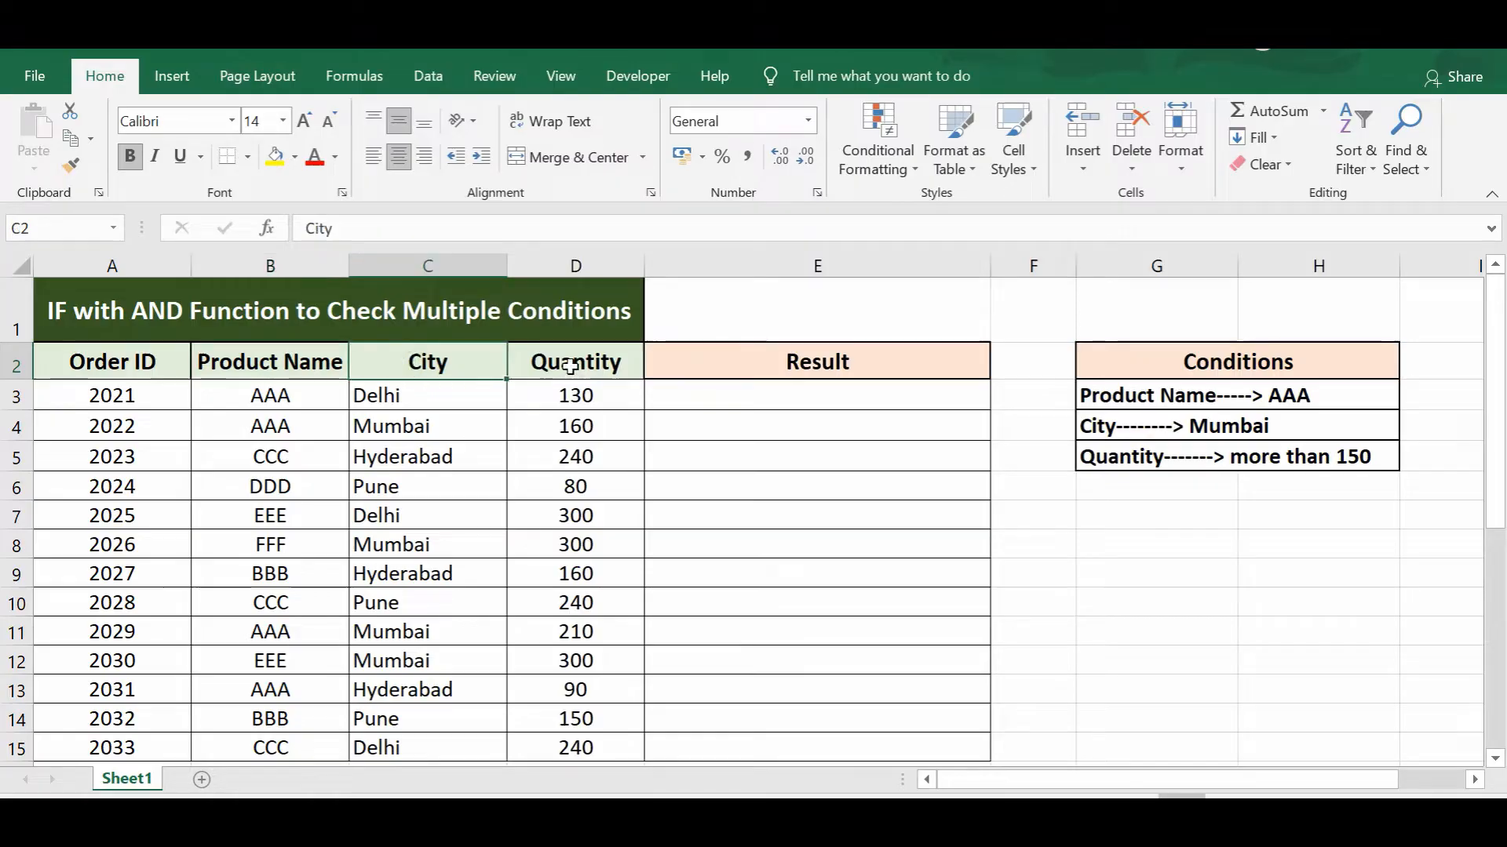
left_click(574, 361)
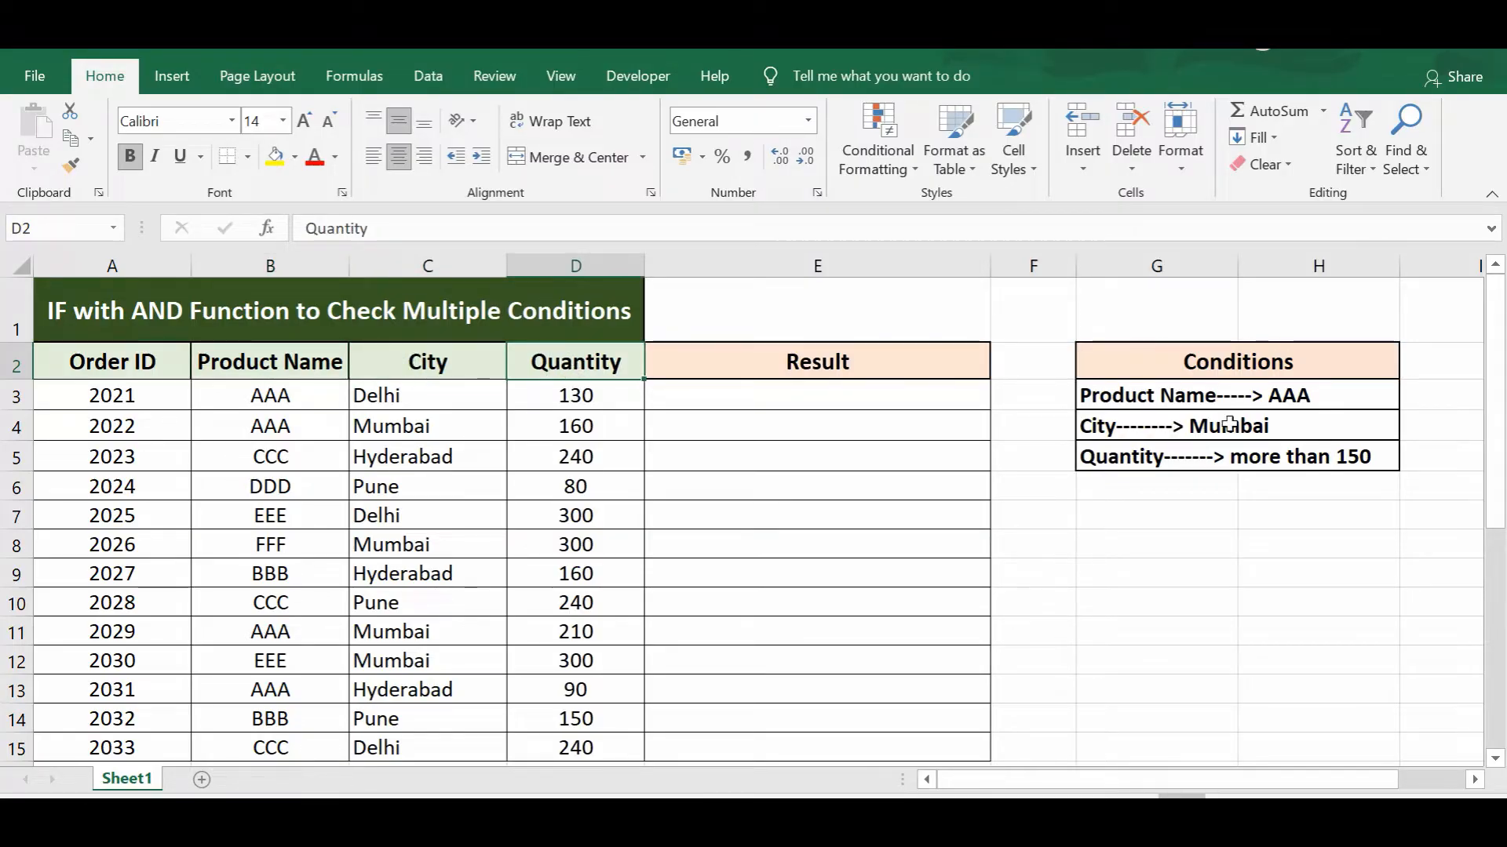
left_click(1153, 395)
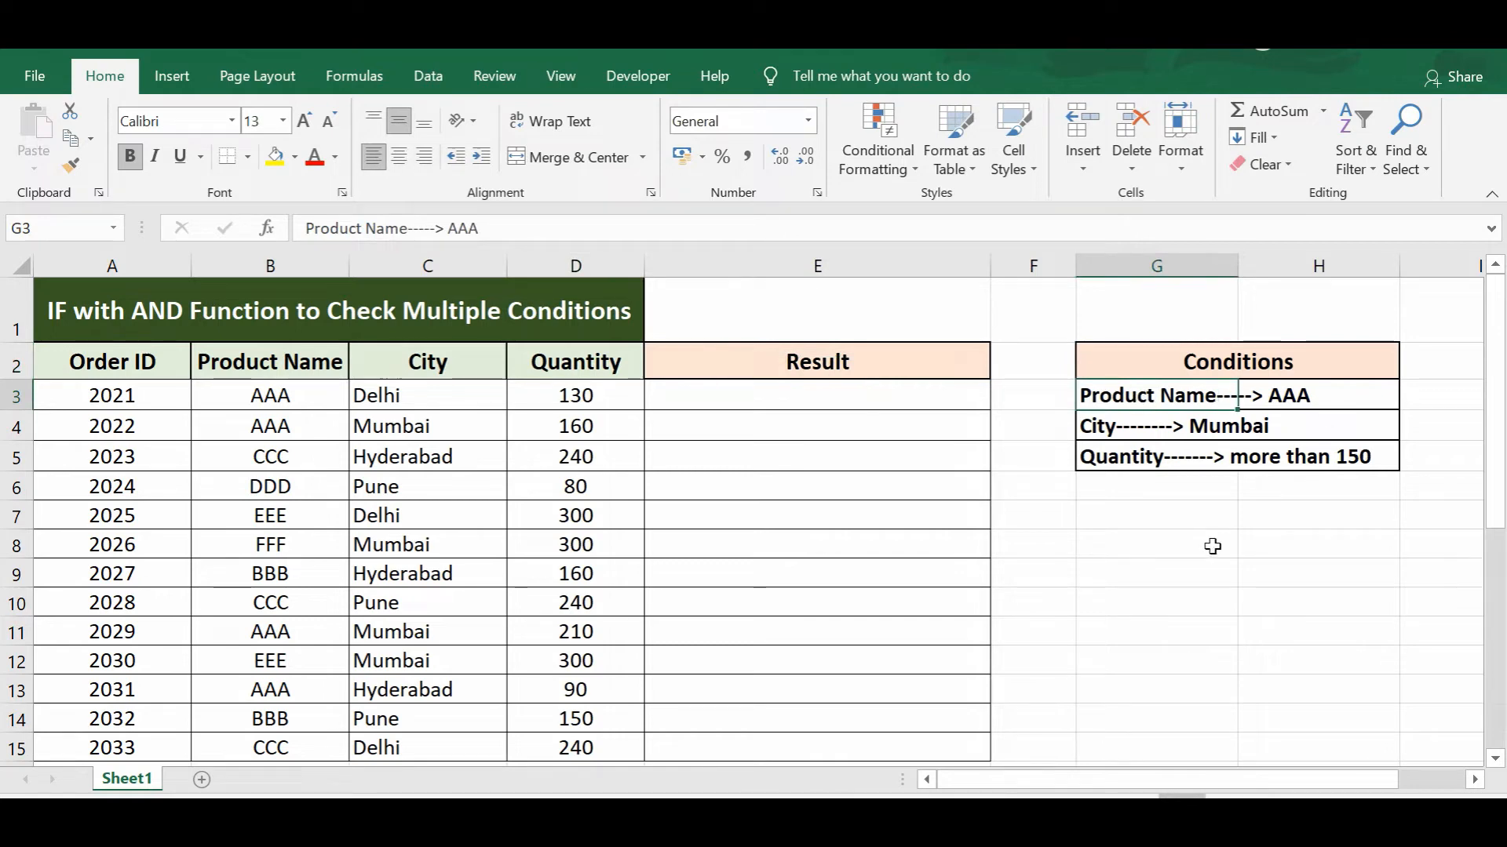
mouse_move(1167, 533)
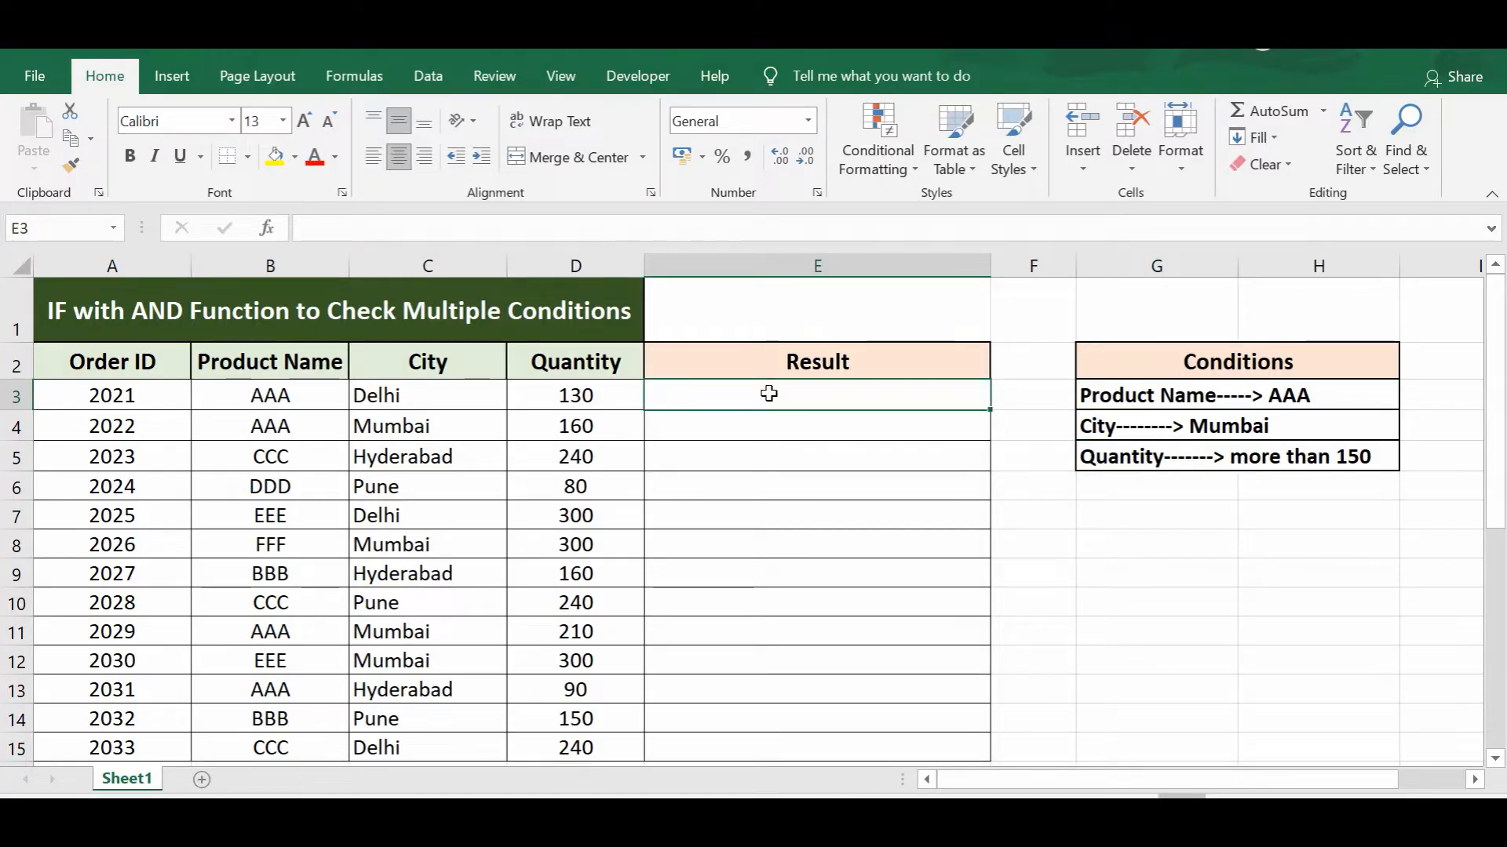
- In E3, type the skeleton =if(AND((),(),())) with three empty condition slots
type("=")
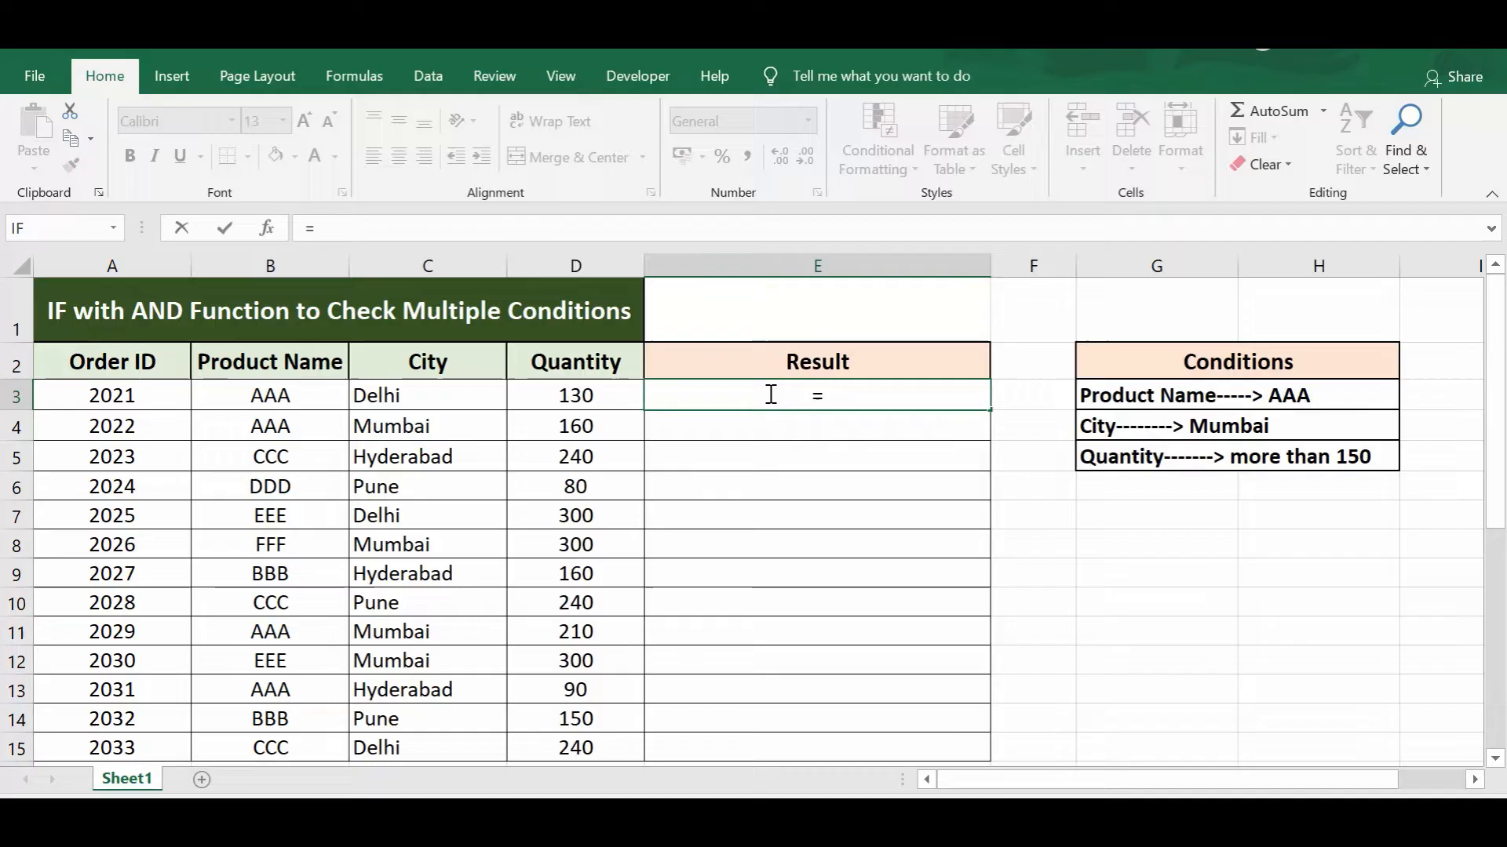
type("if(")
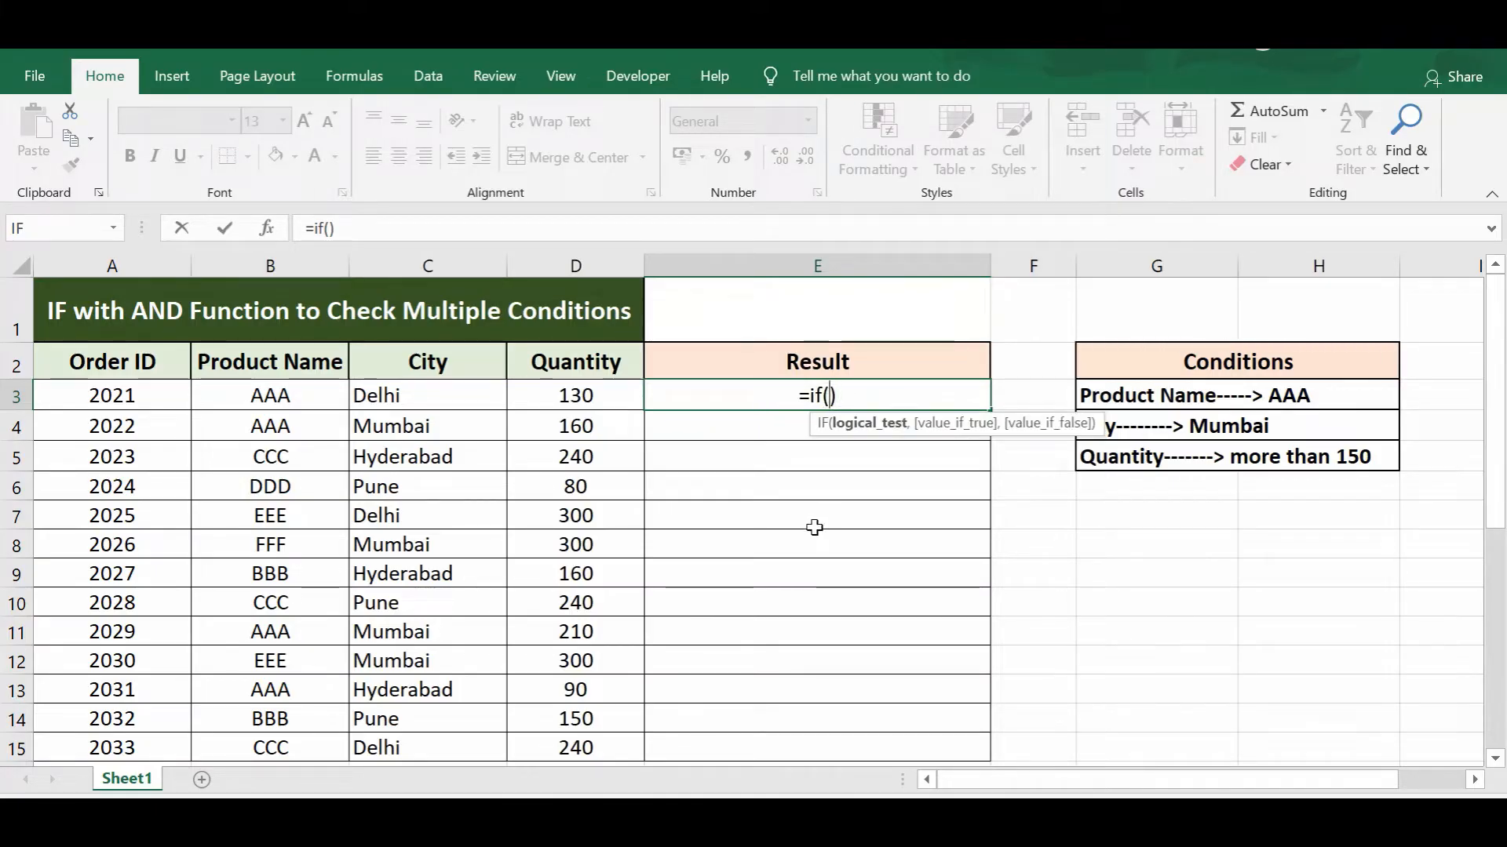
type("AND")
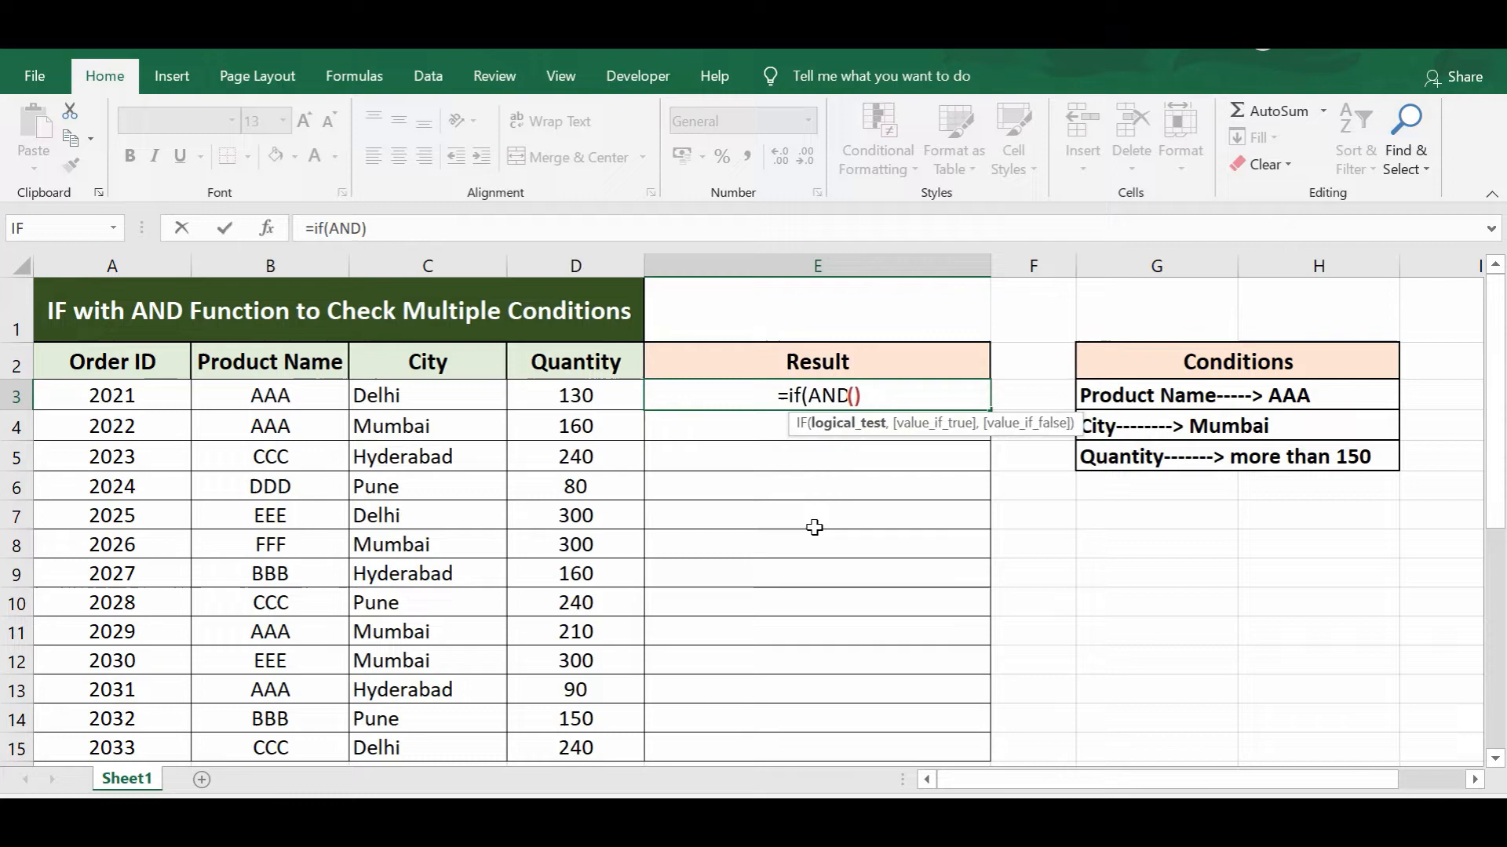
type("(")
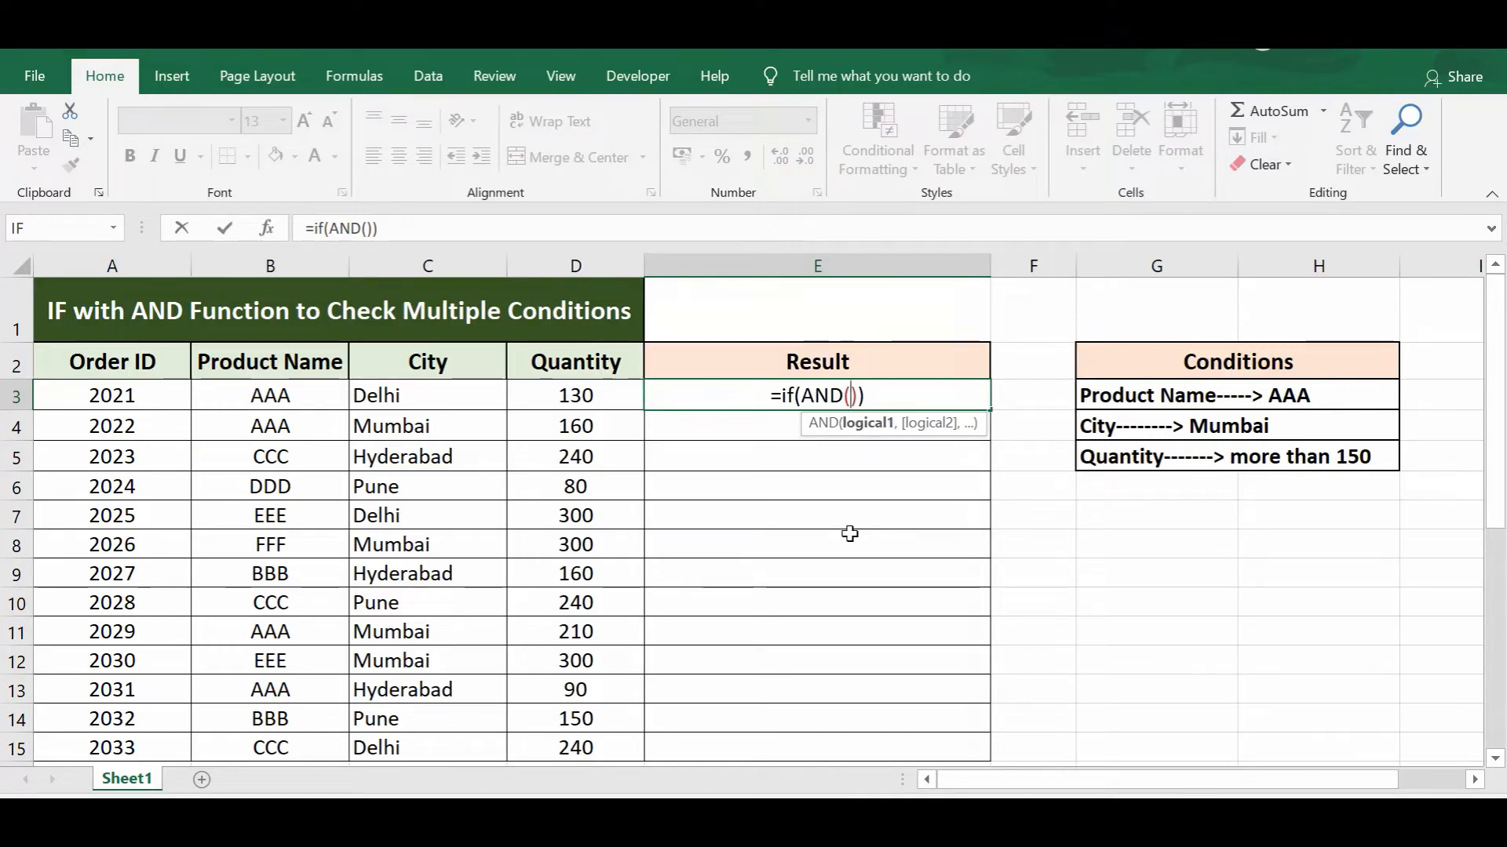
type("(")
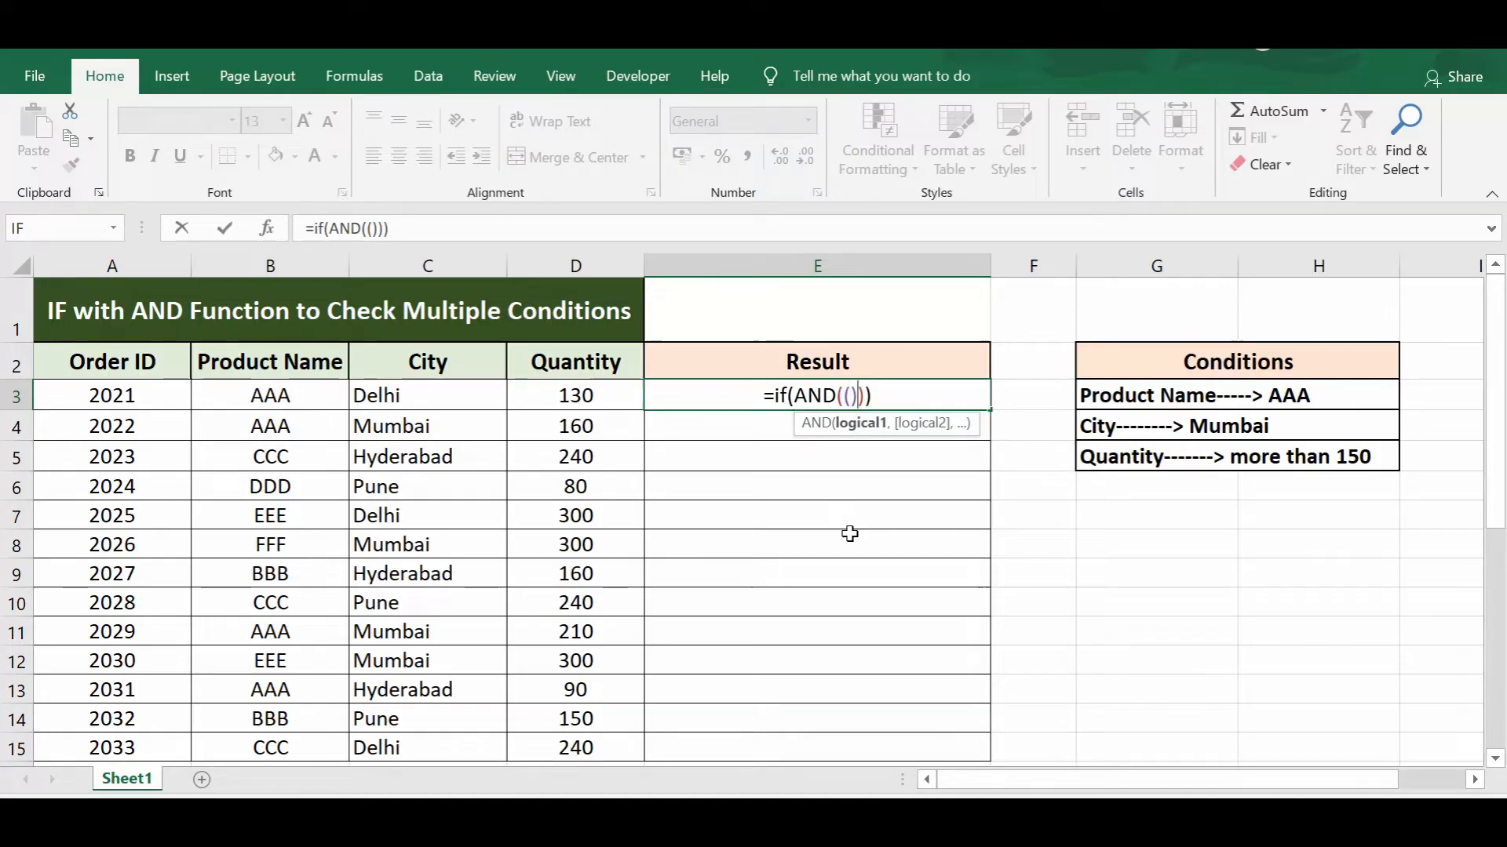
type(",")
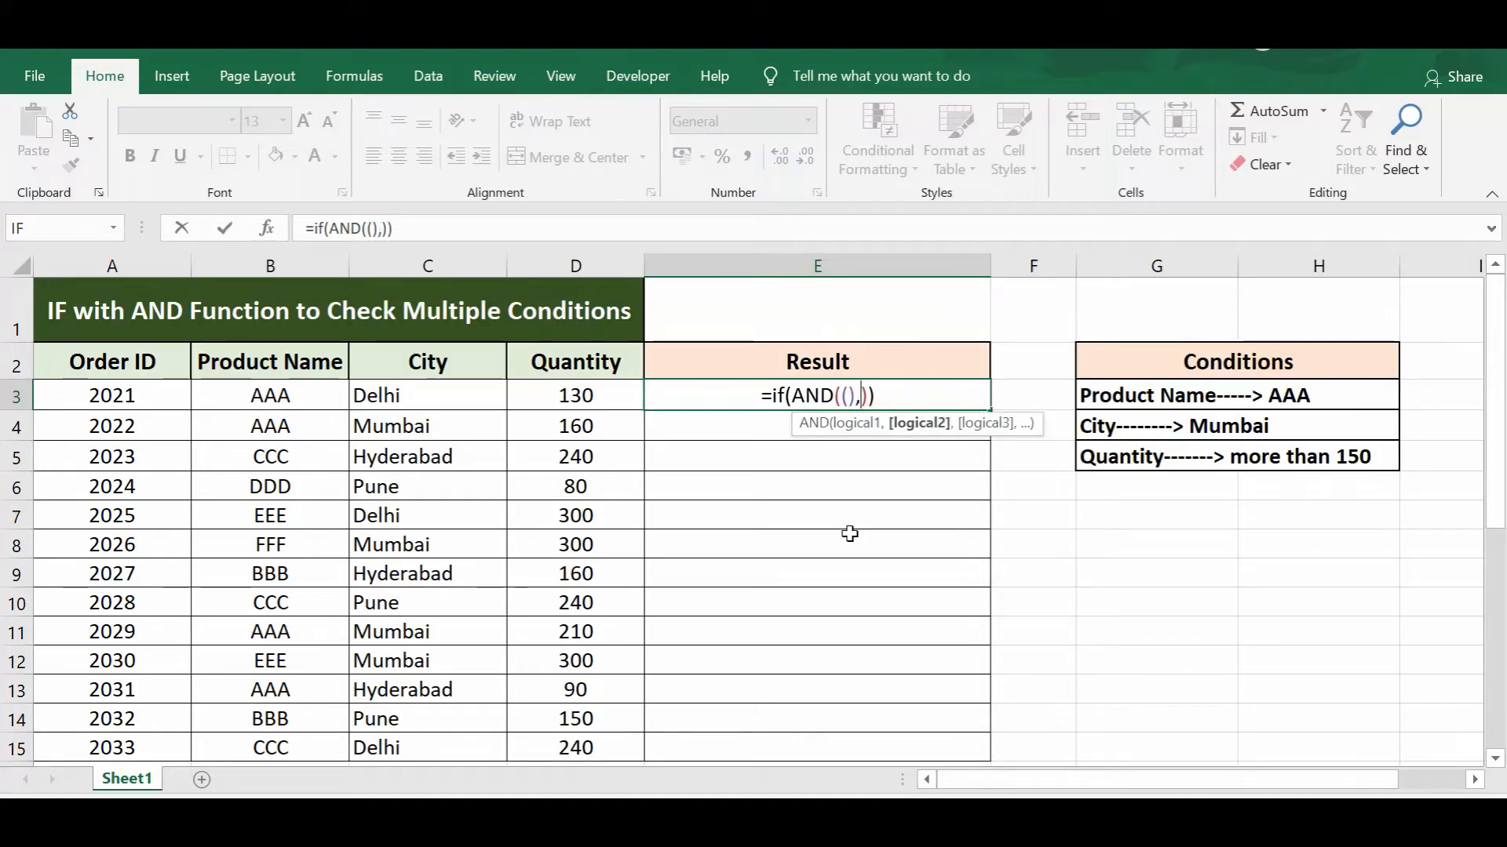
type("()")
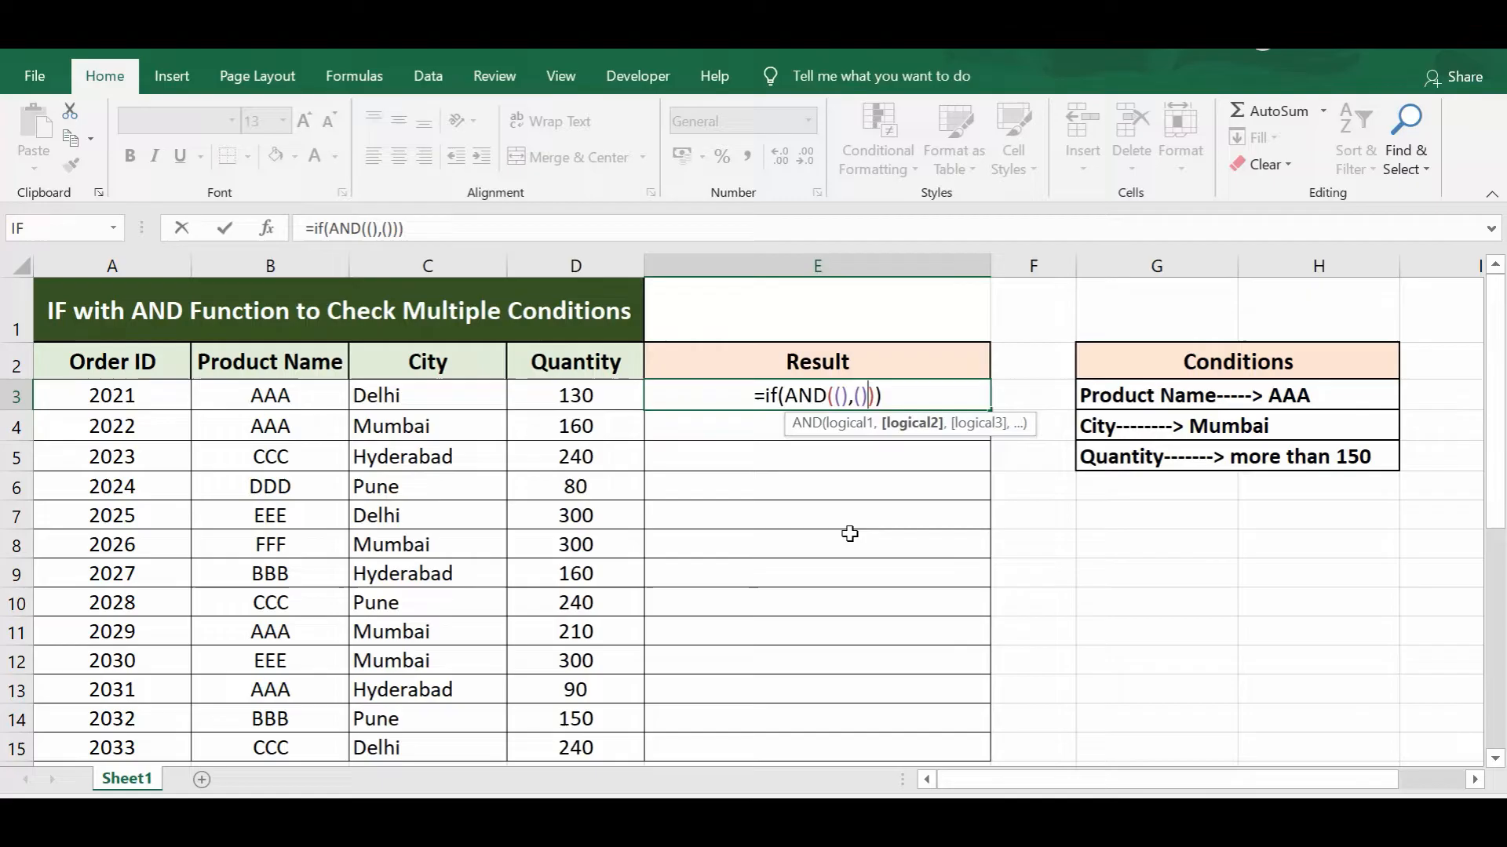
type(",")
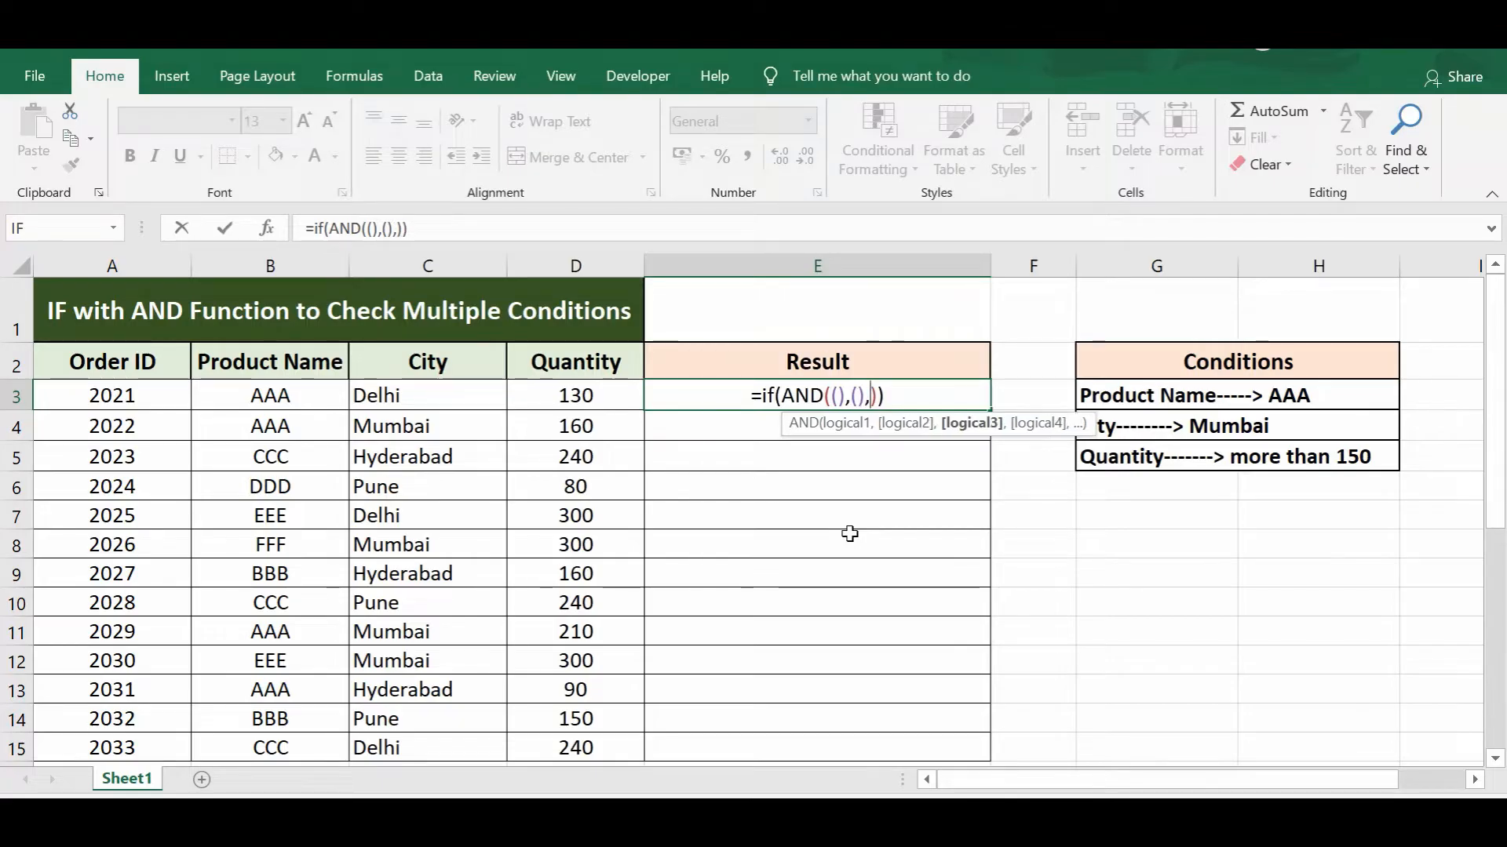
type("()")
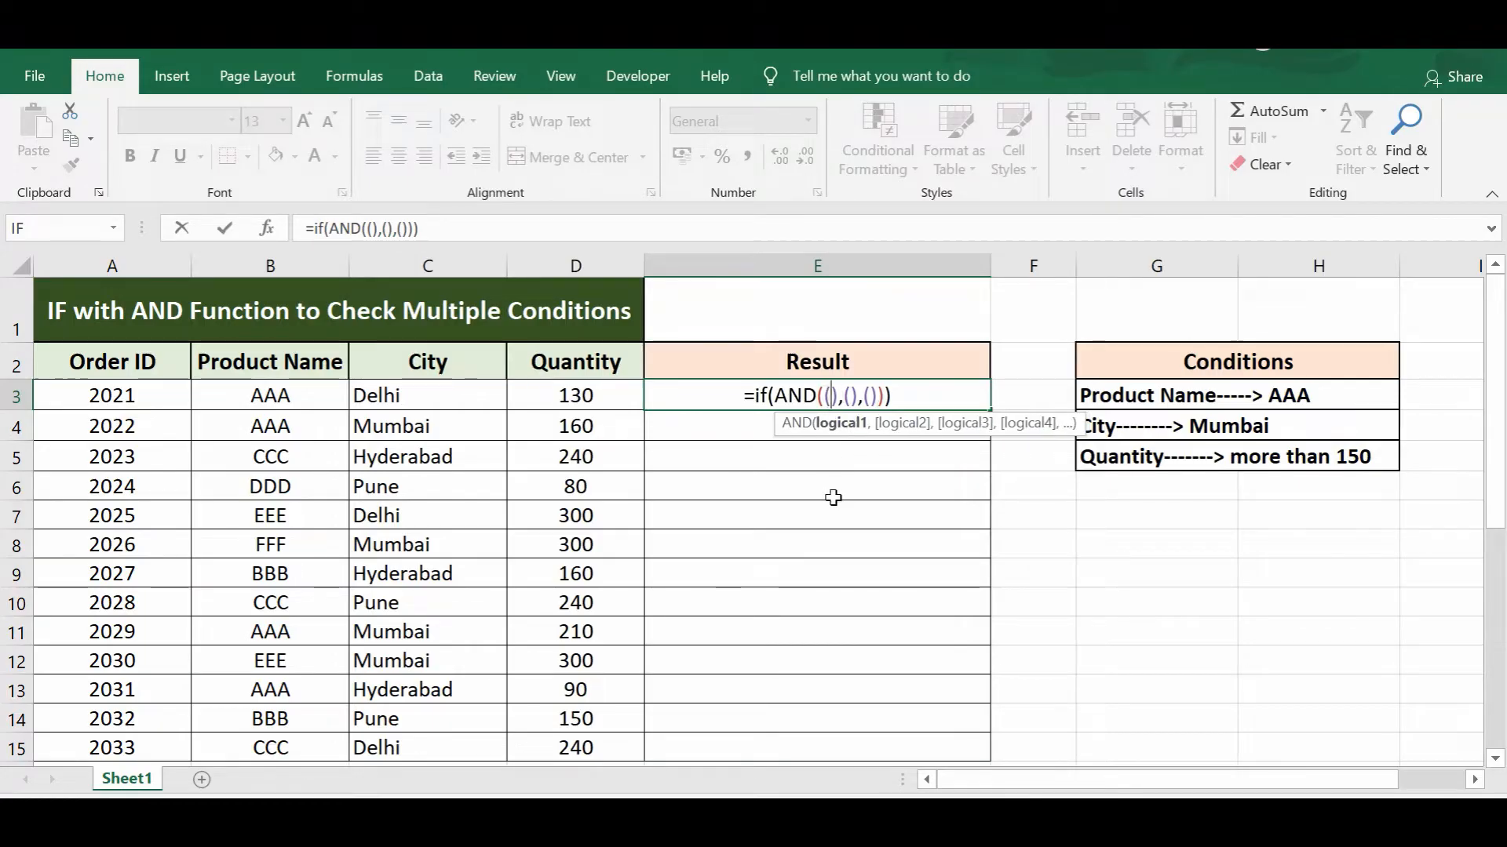
mouse_move(299, 397)
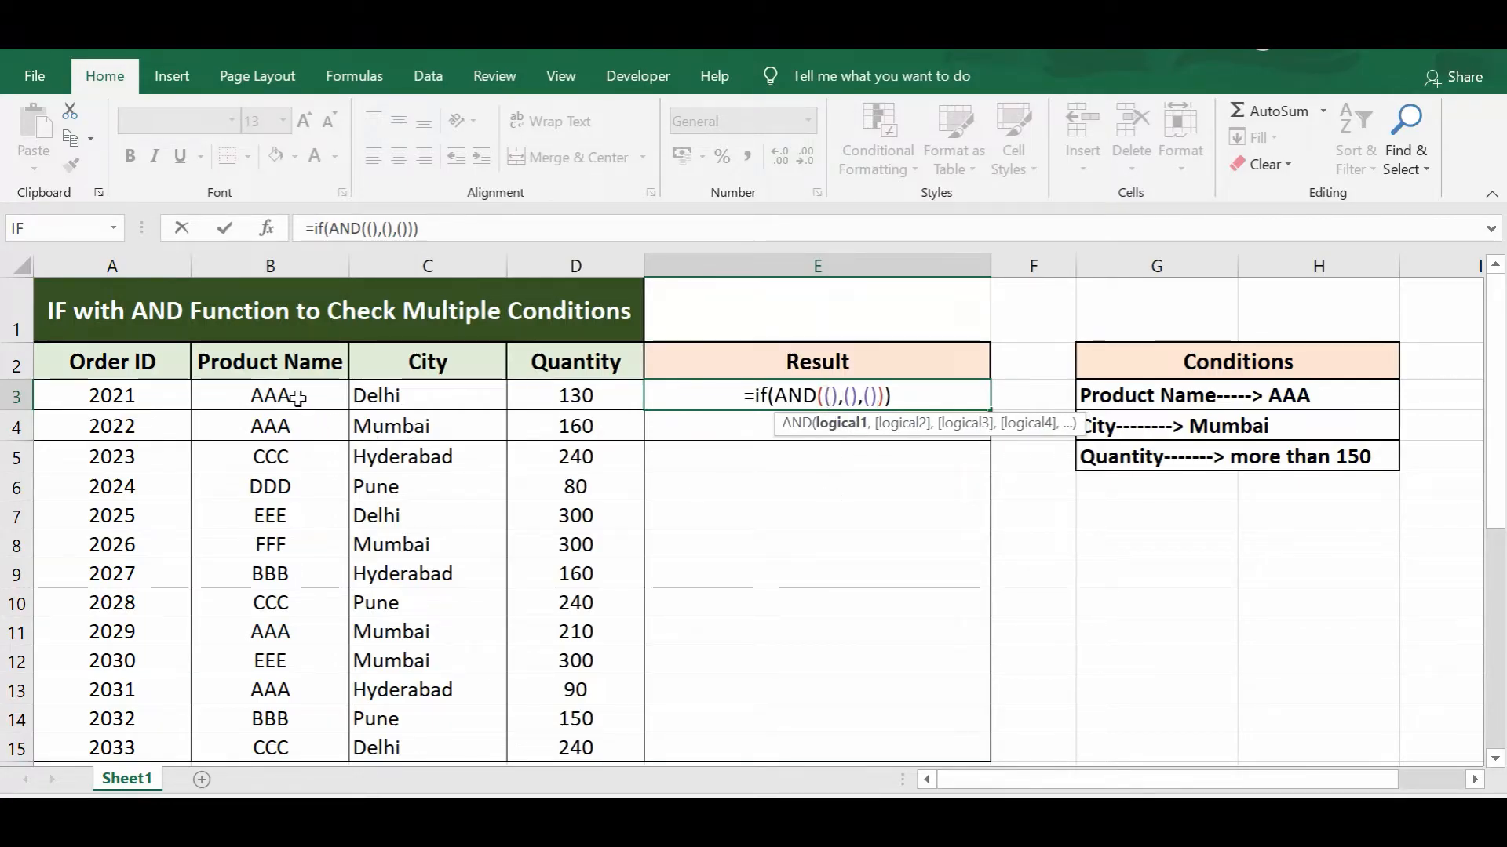
- Fill the first condition slot with B3="AAA" for the product name
left_click(269, 395)
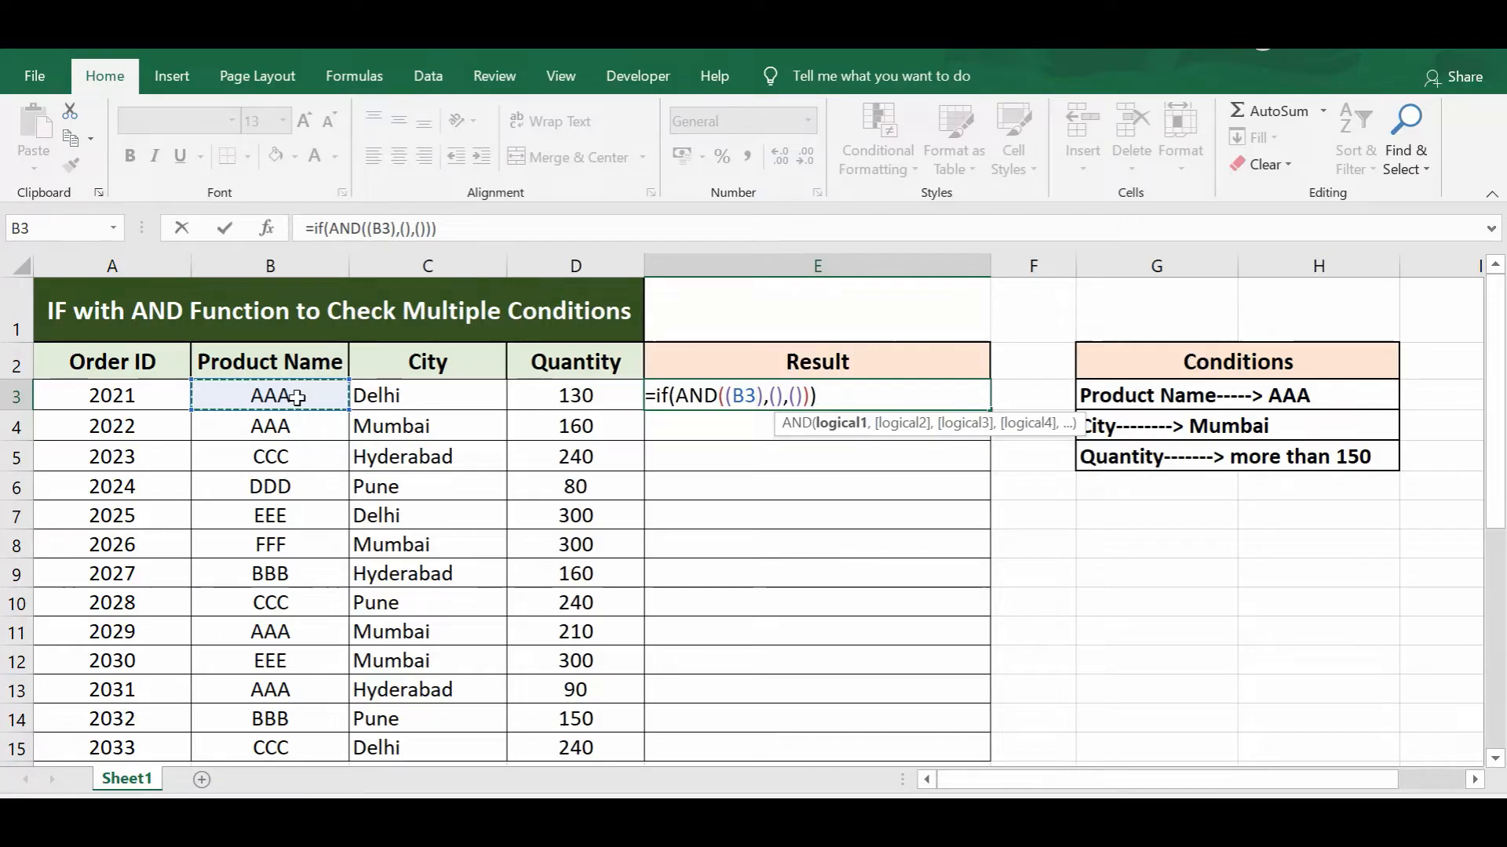
type("=")
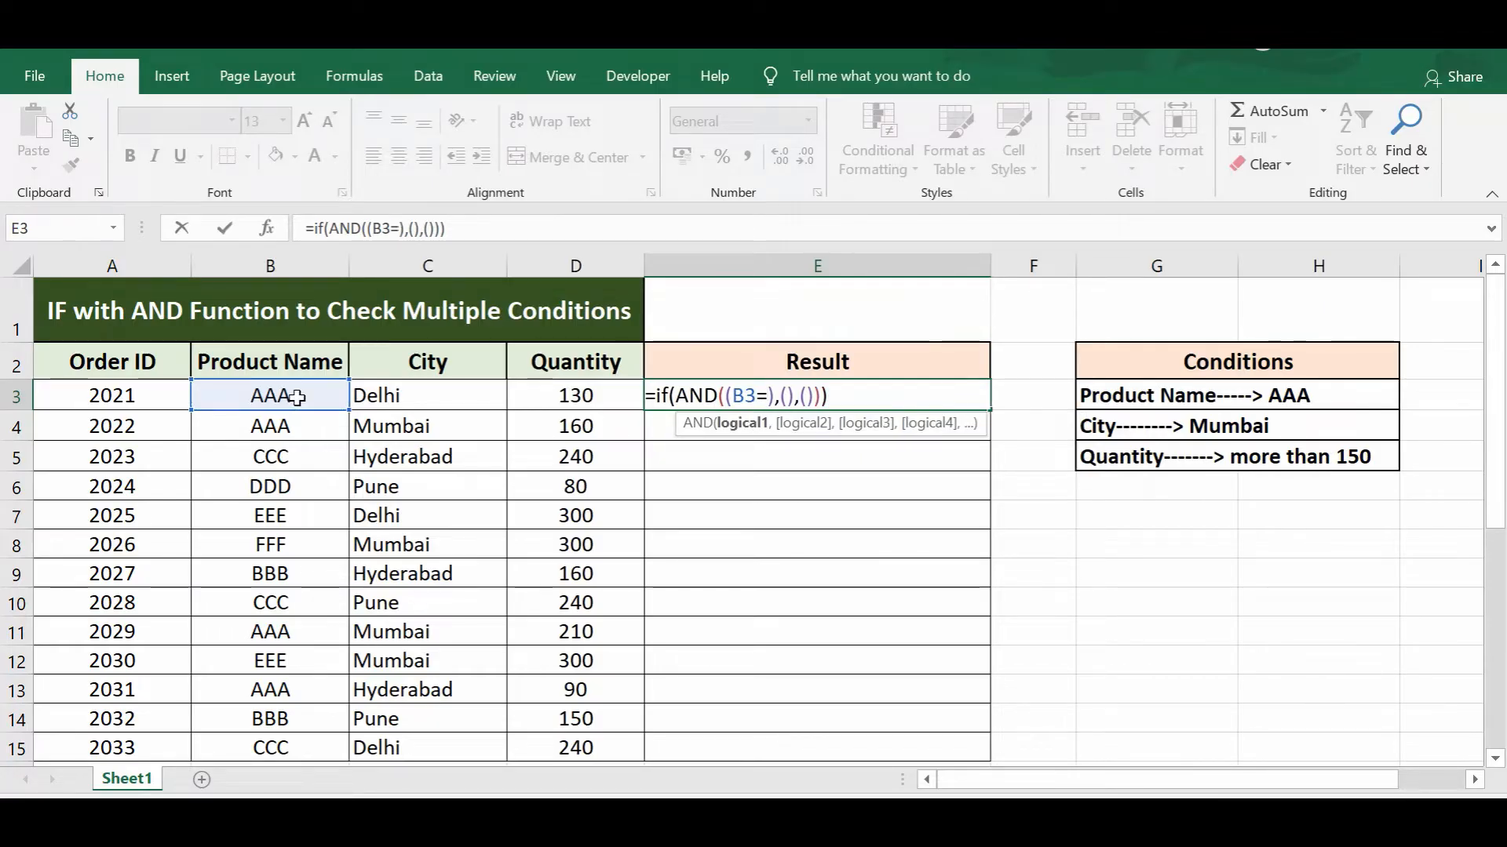
type("\"")
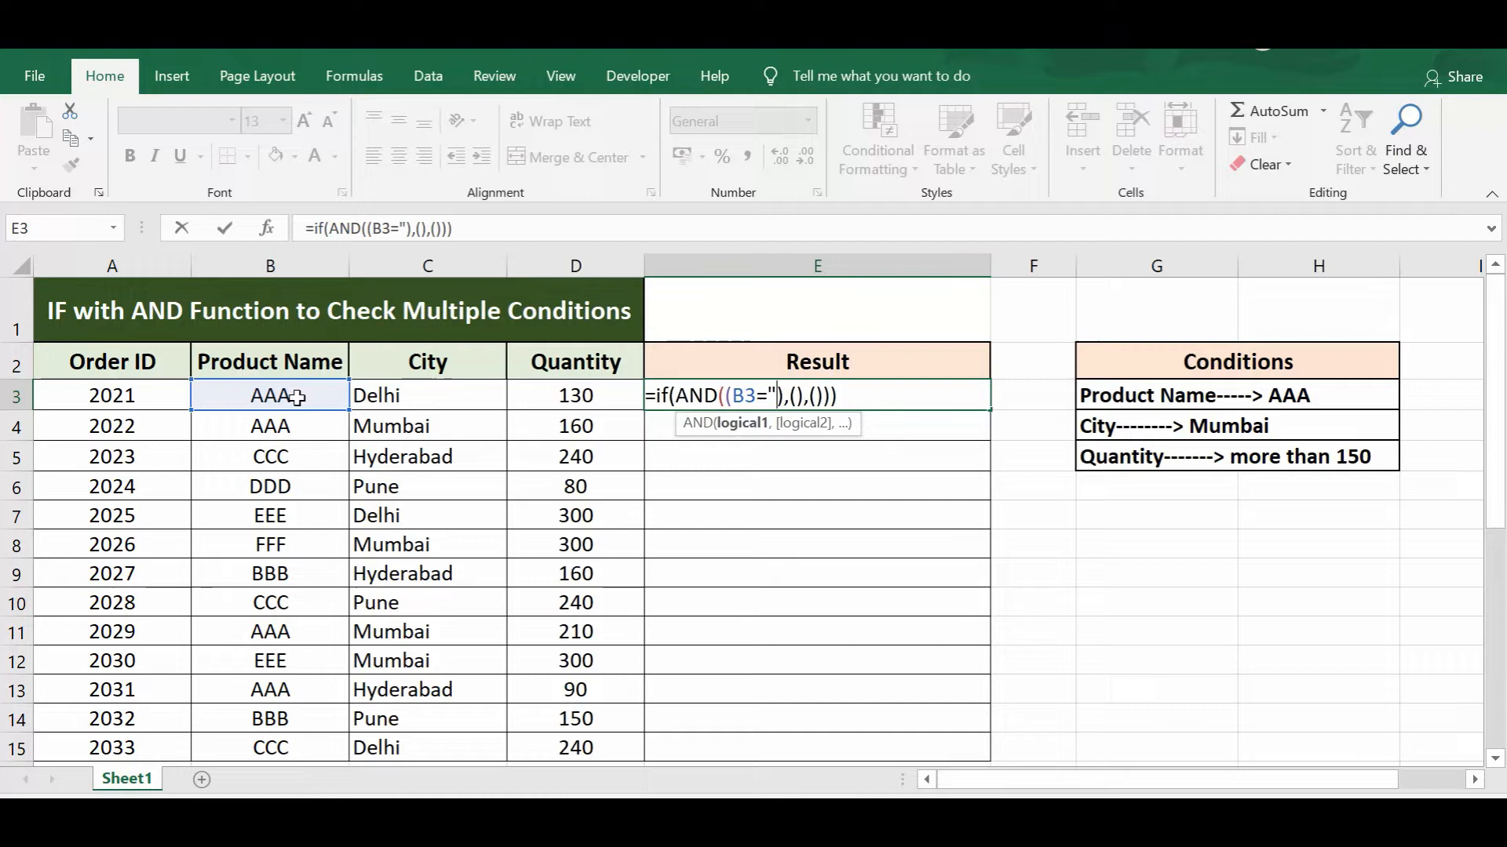
type("AAA")
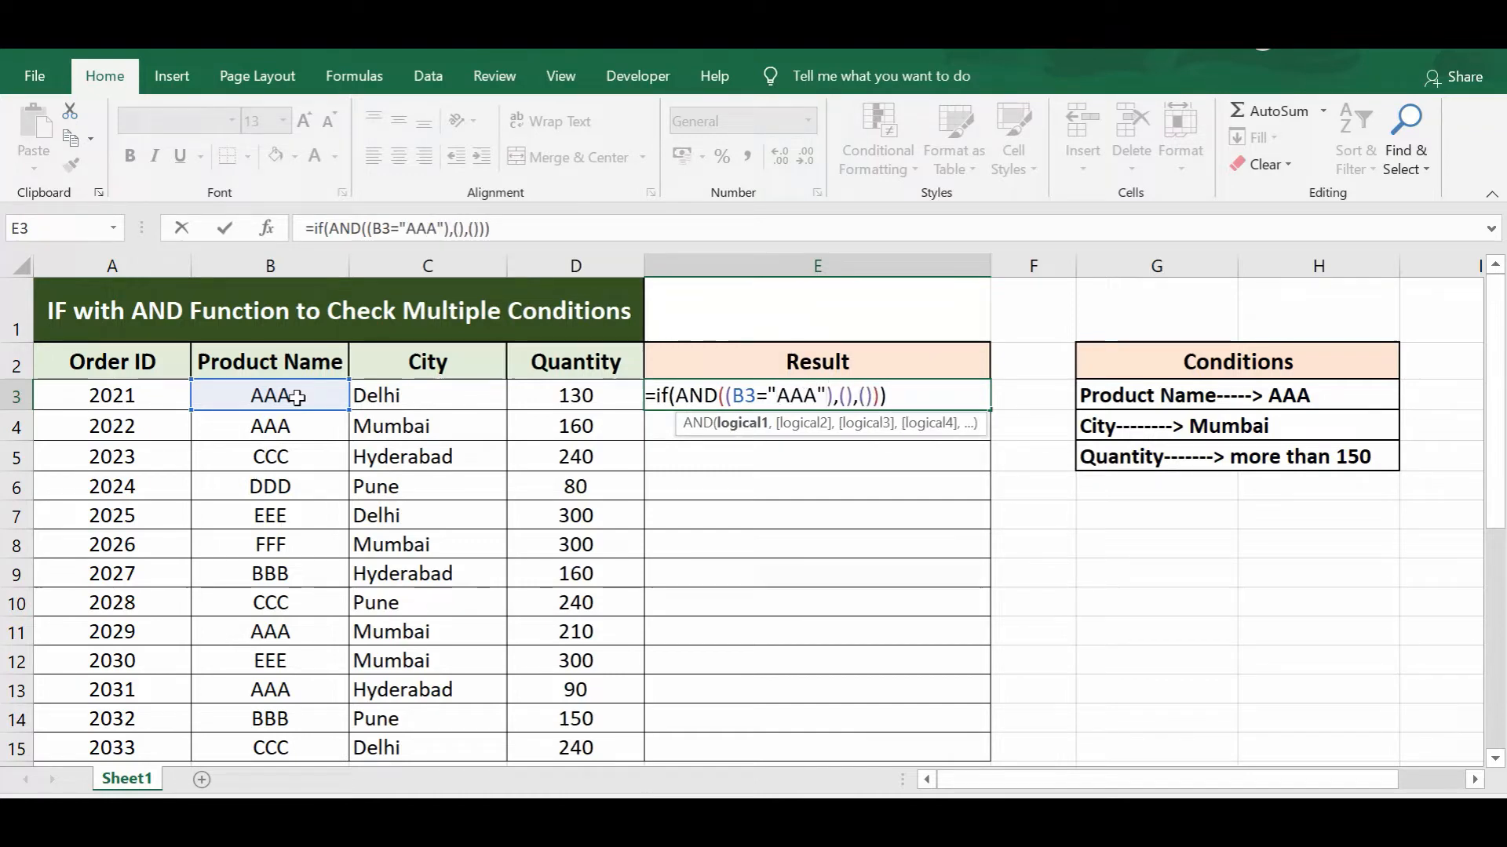
mouse_move(836, 394)
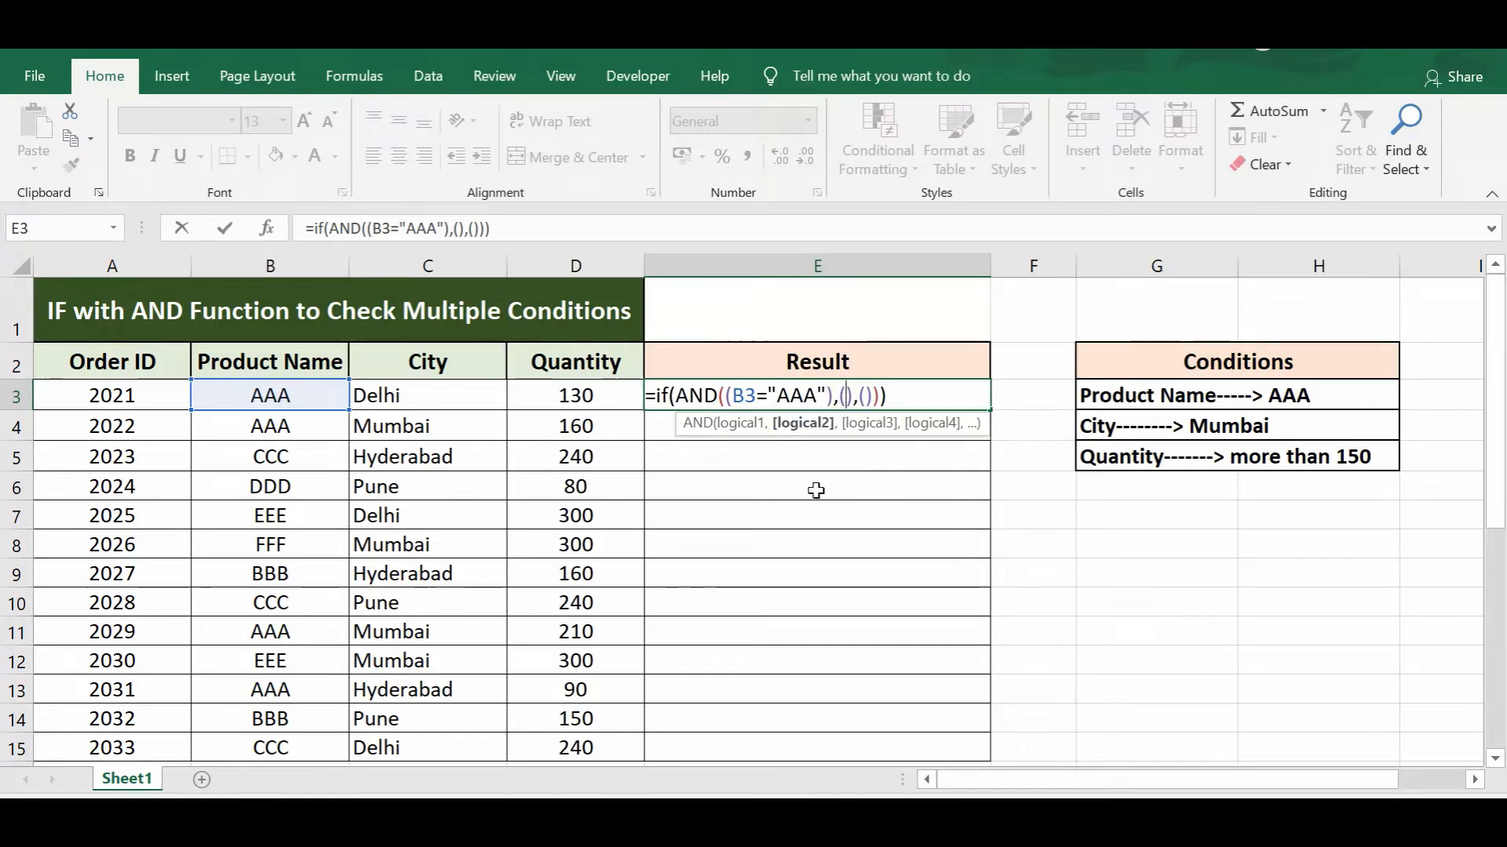
mouse_move(426, 395)
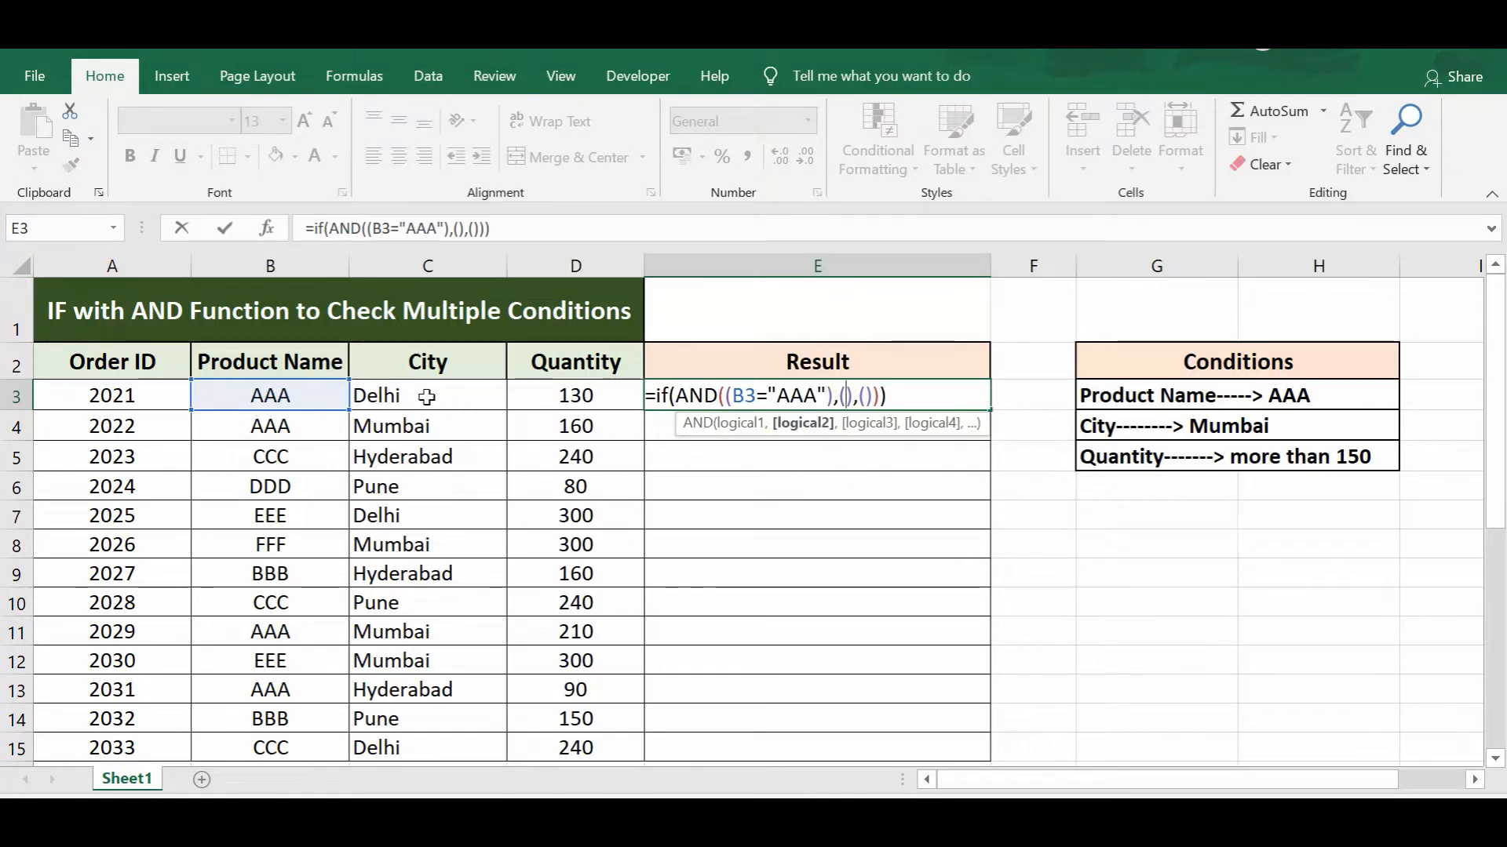
- Fill the second condition slot with C3="Mumbai" for the city
left_click(427, 395)
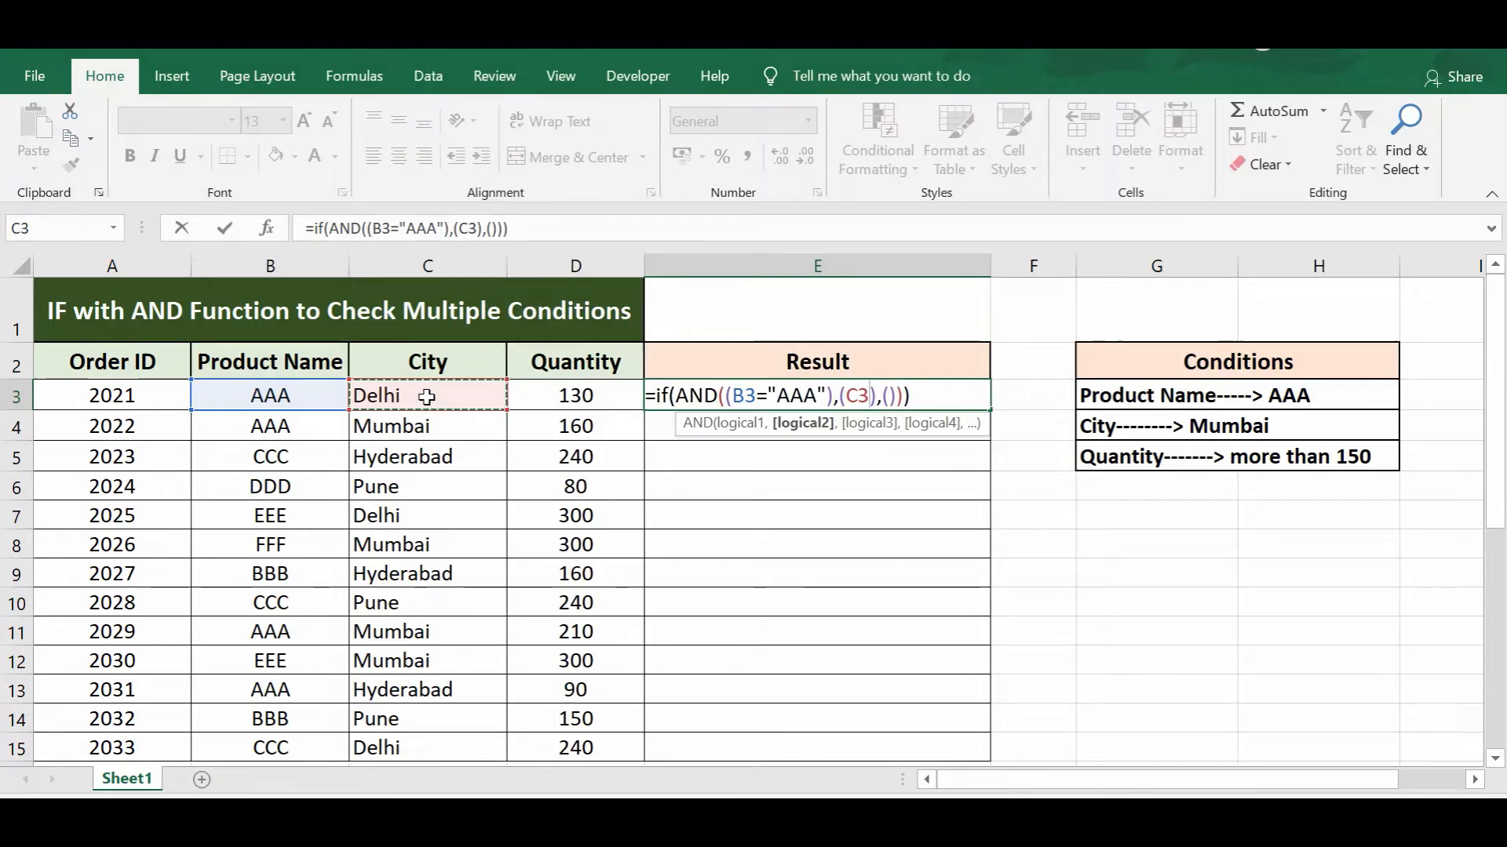
type("=\"")
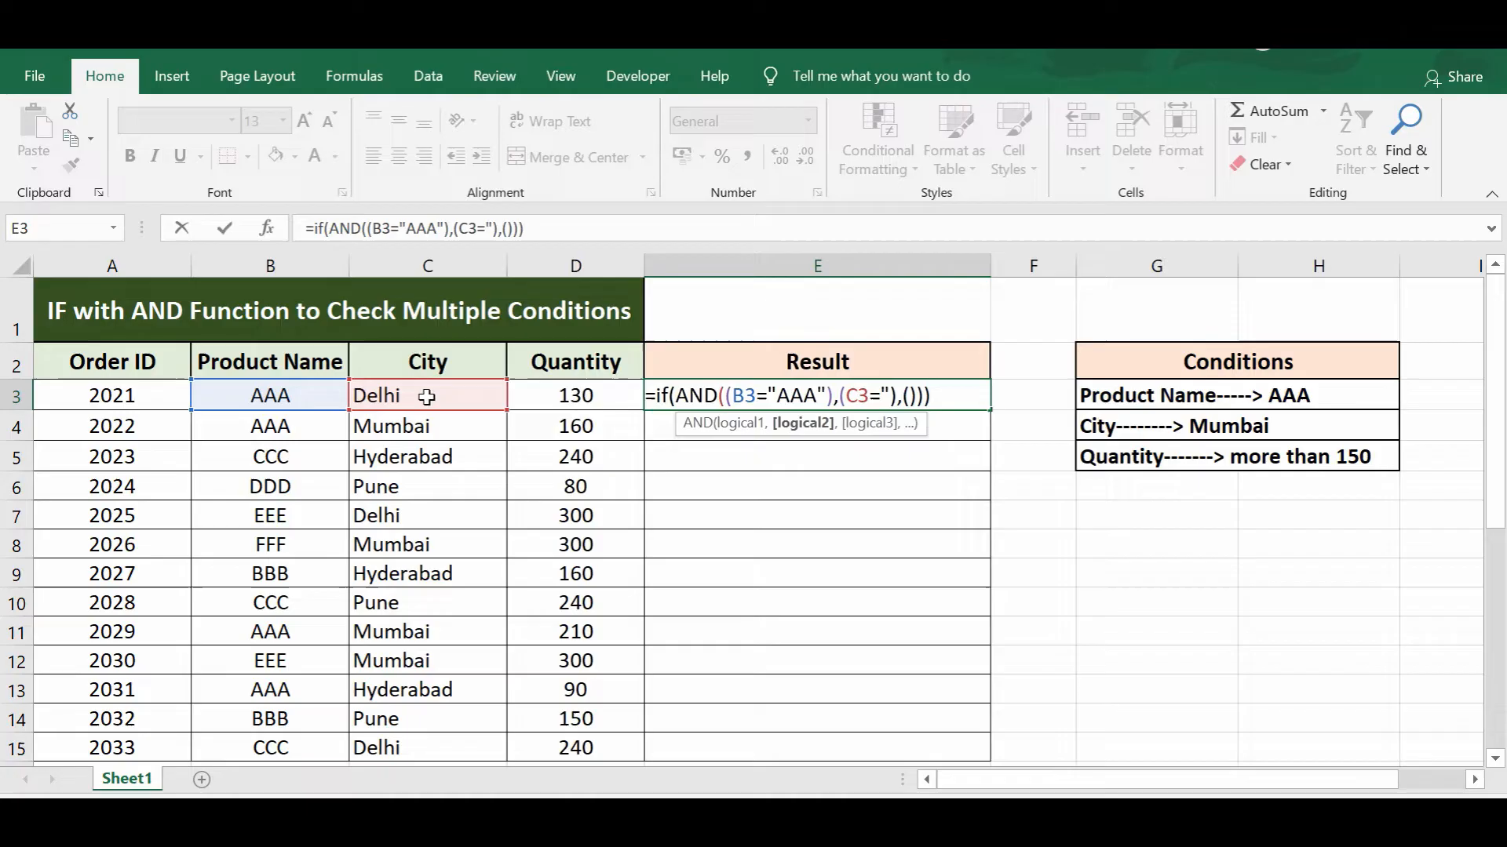
type("M")
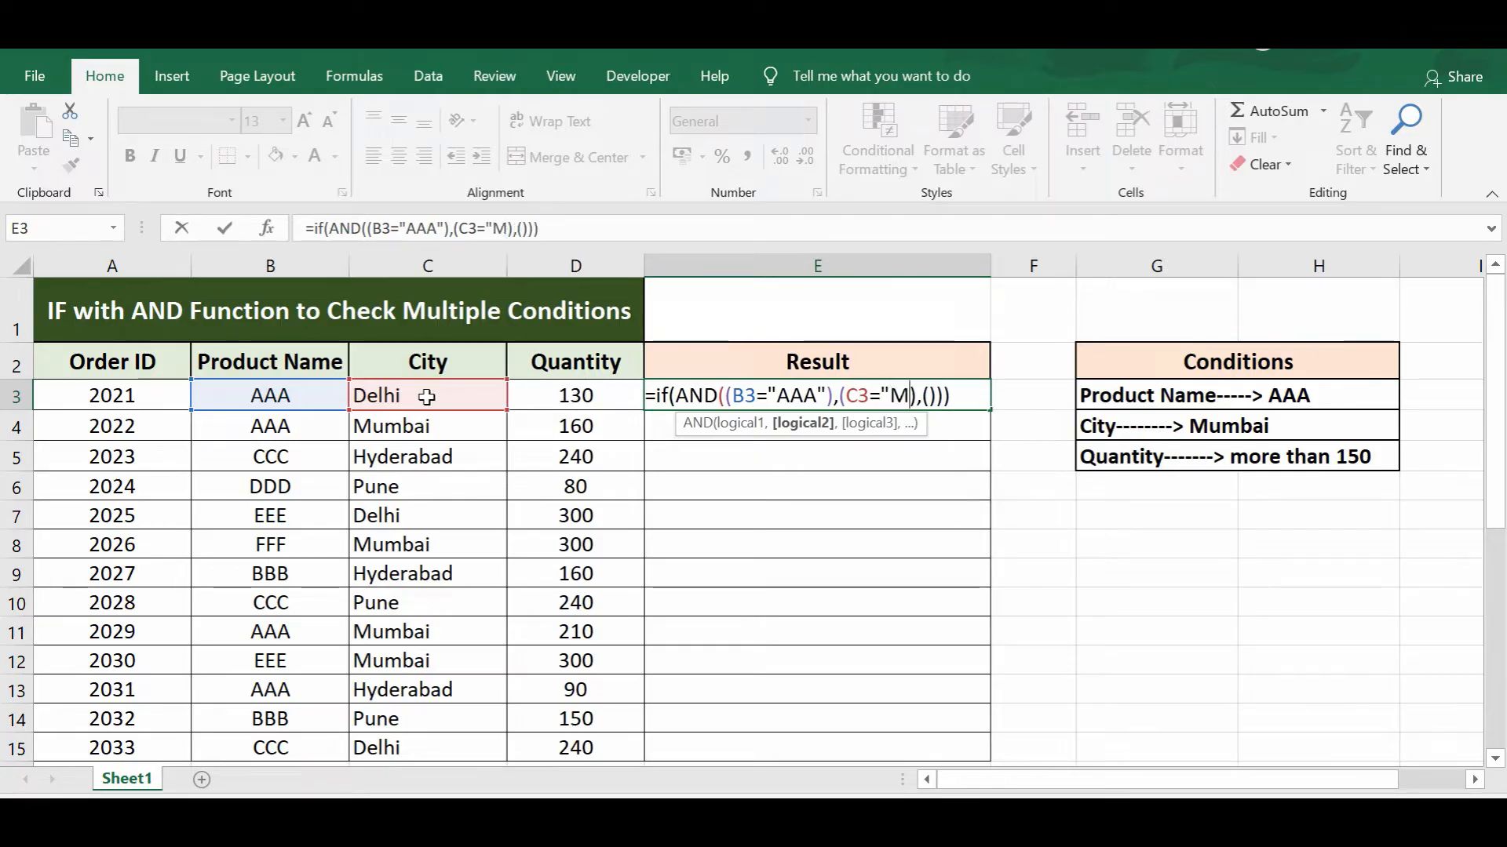
type("umbai")
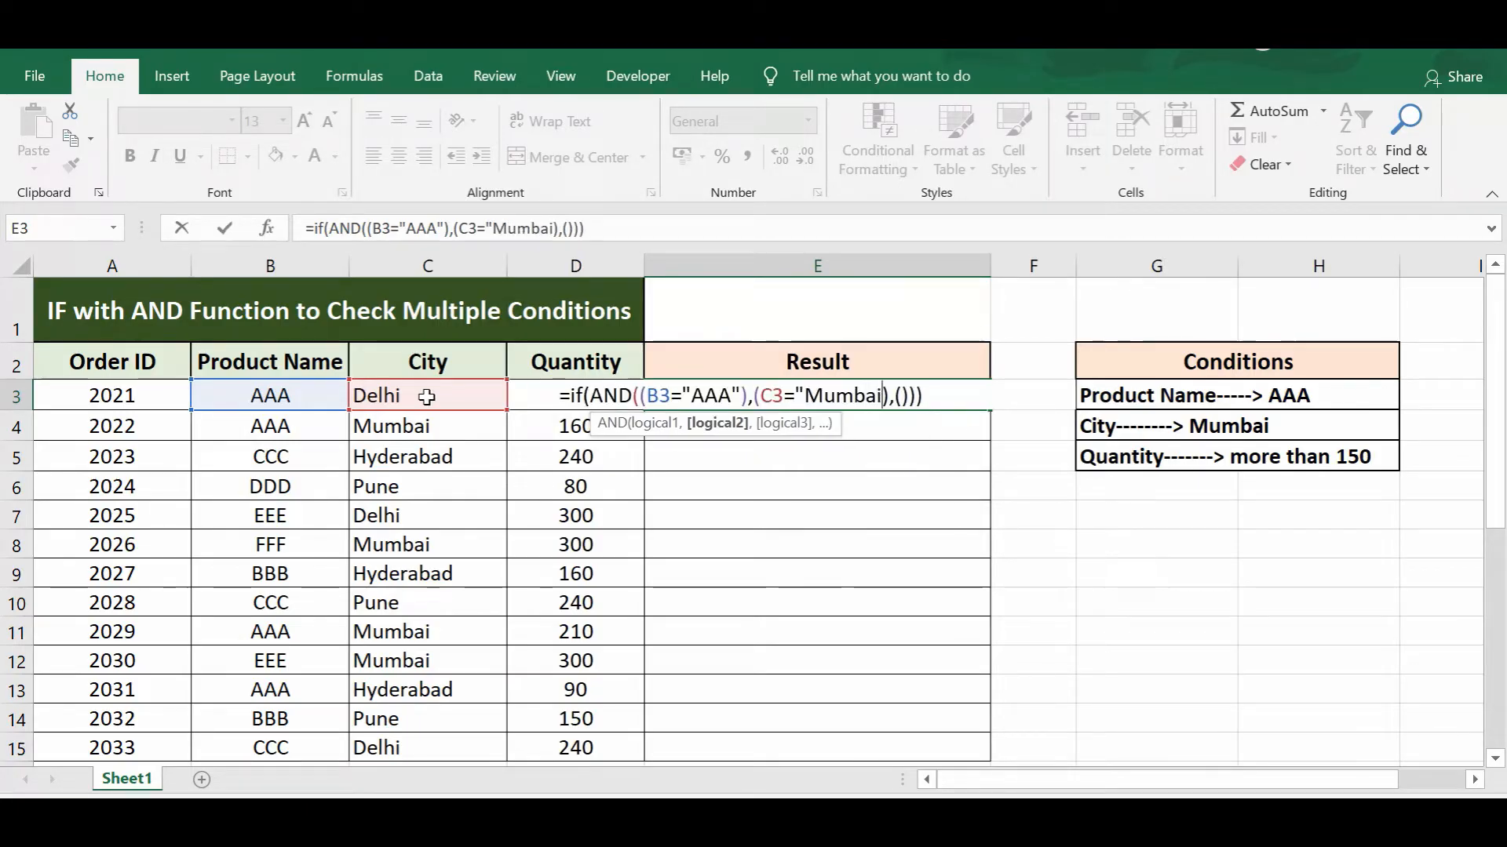
type(")")
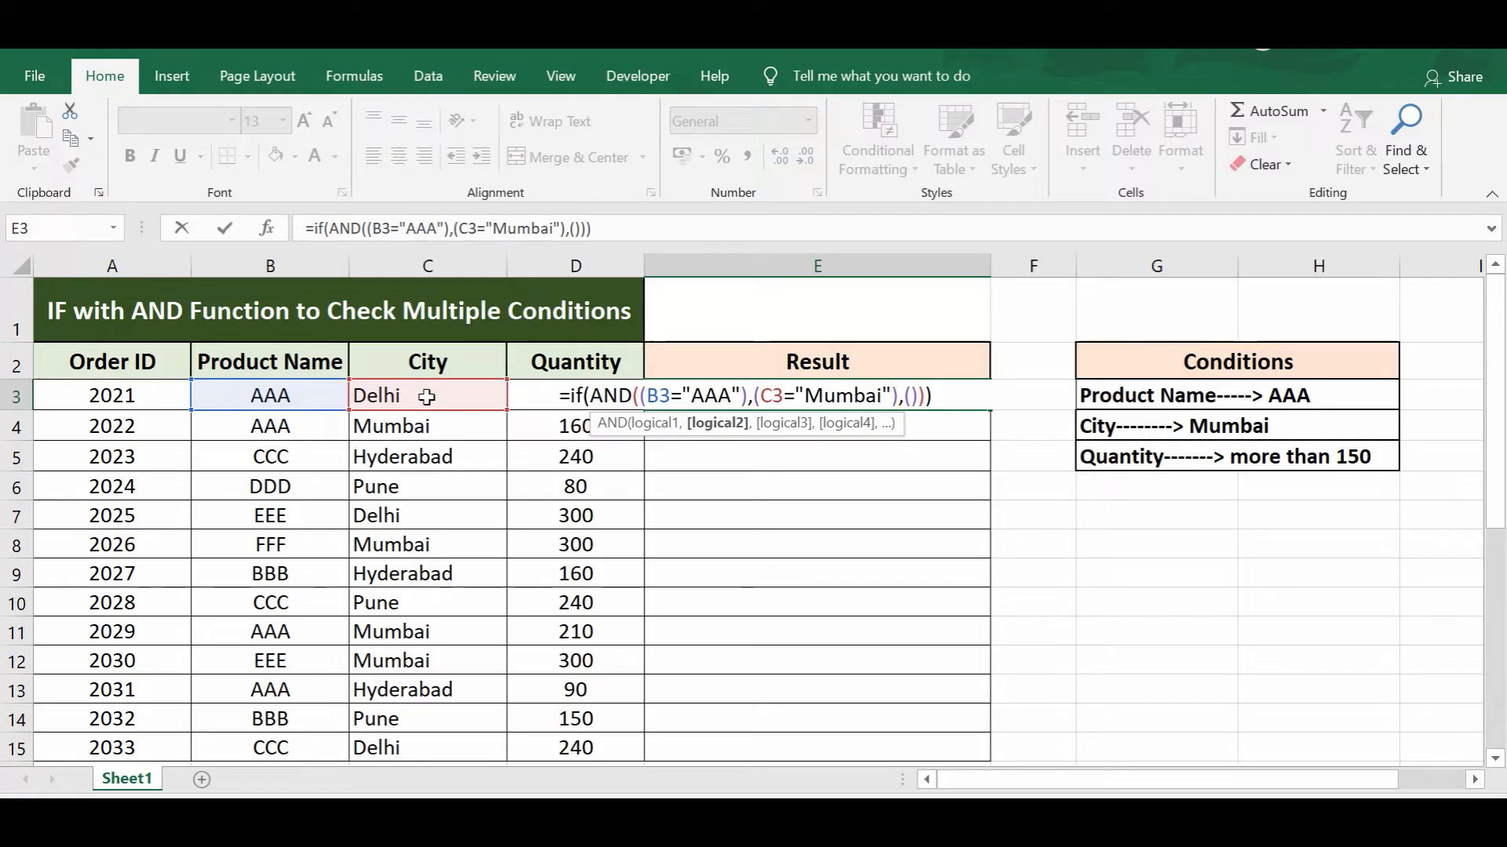
mouse_move(913, 402)
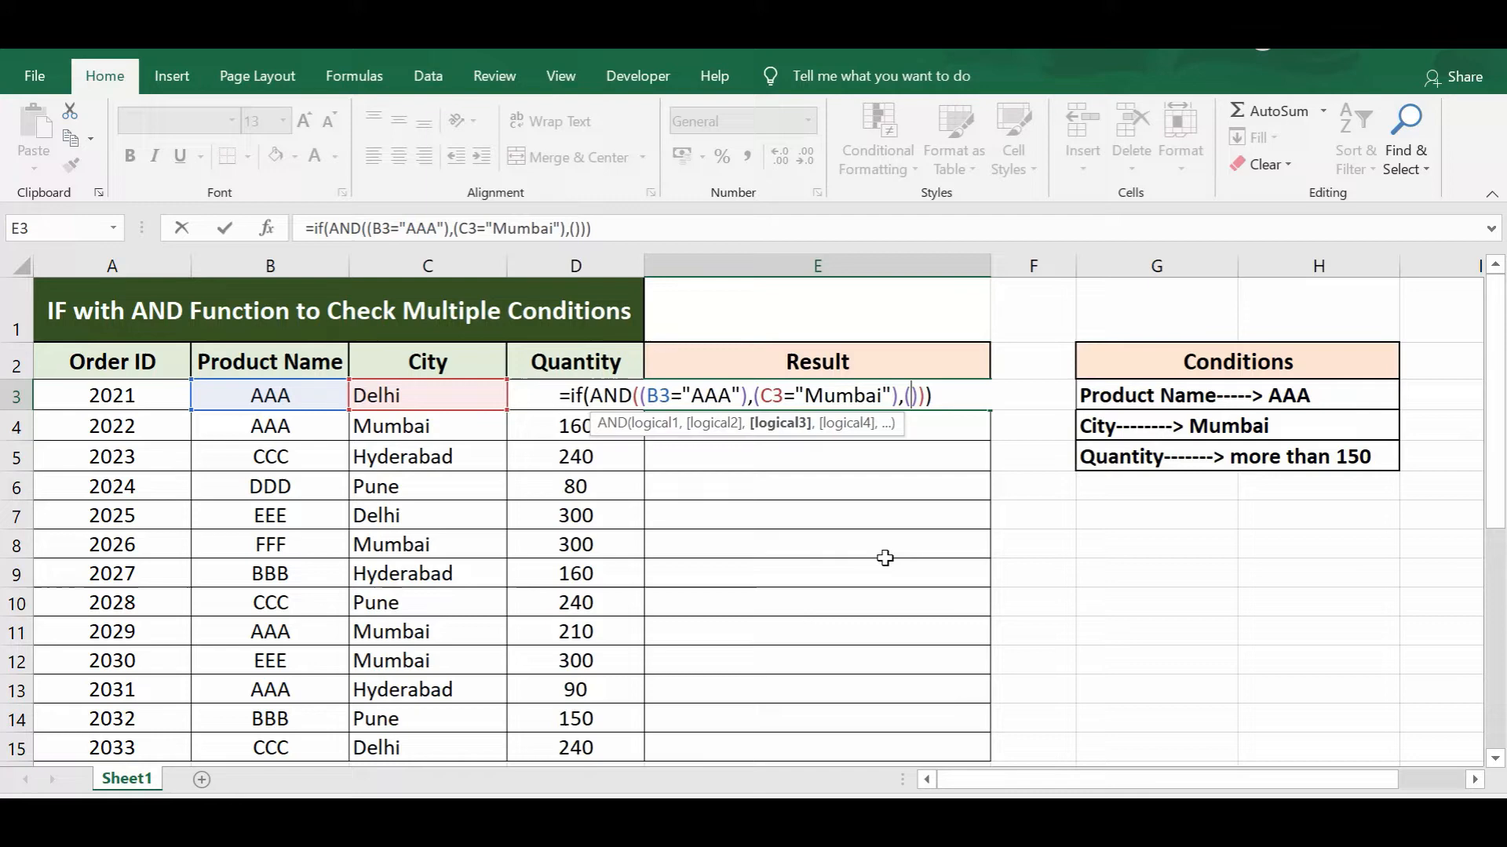
mouse_move(572, 363)
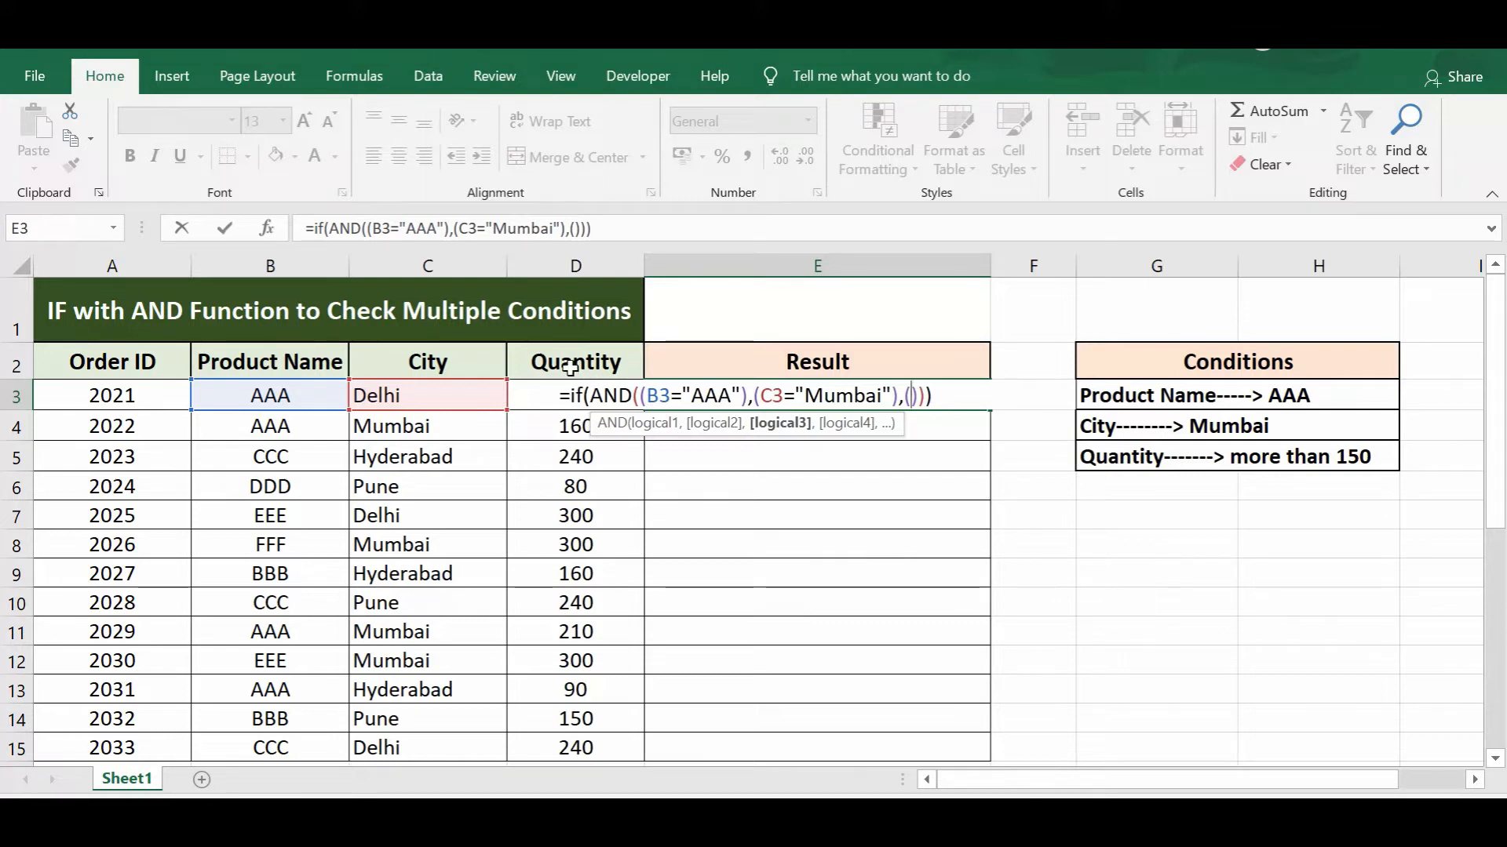
- Fill the third condition slot with D3>150 for the quantity
left_click(574, 361)
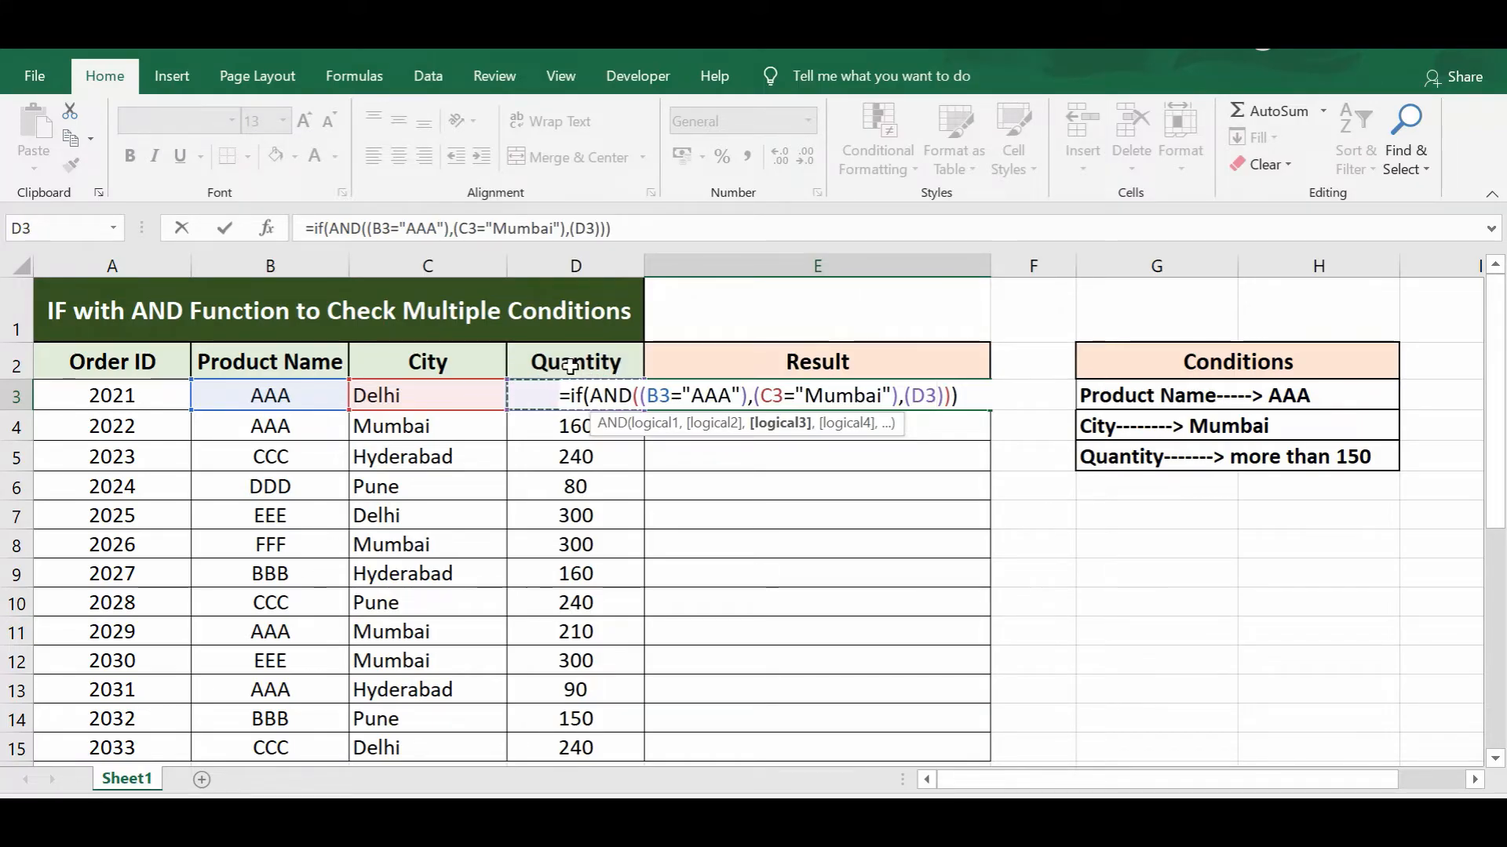
type("=")
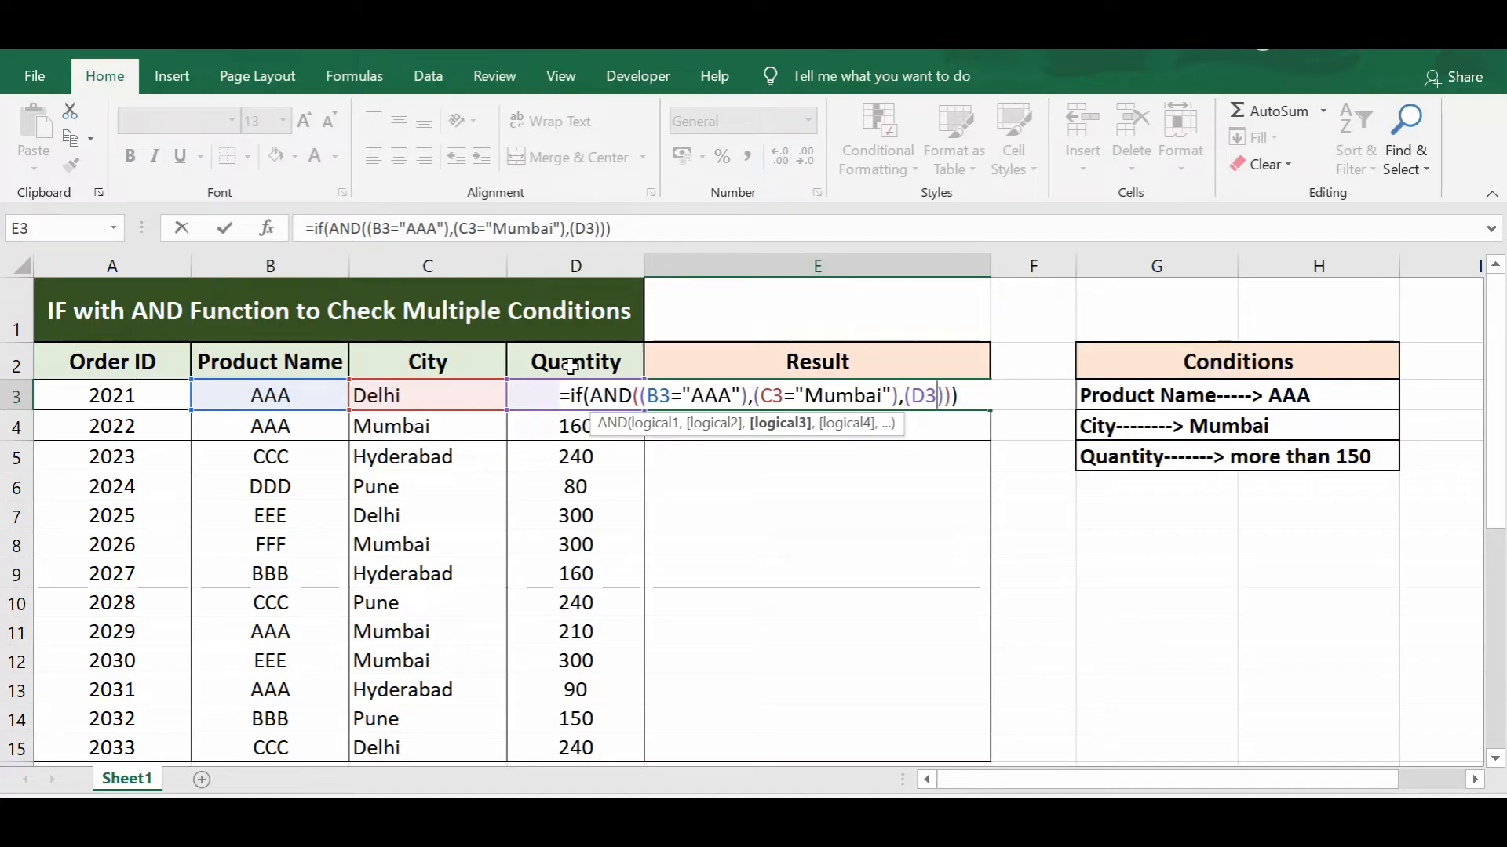
type(">1")
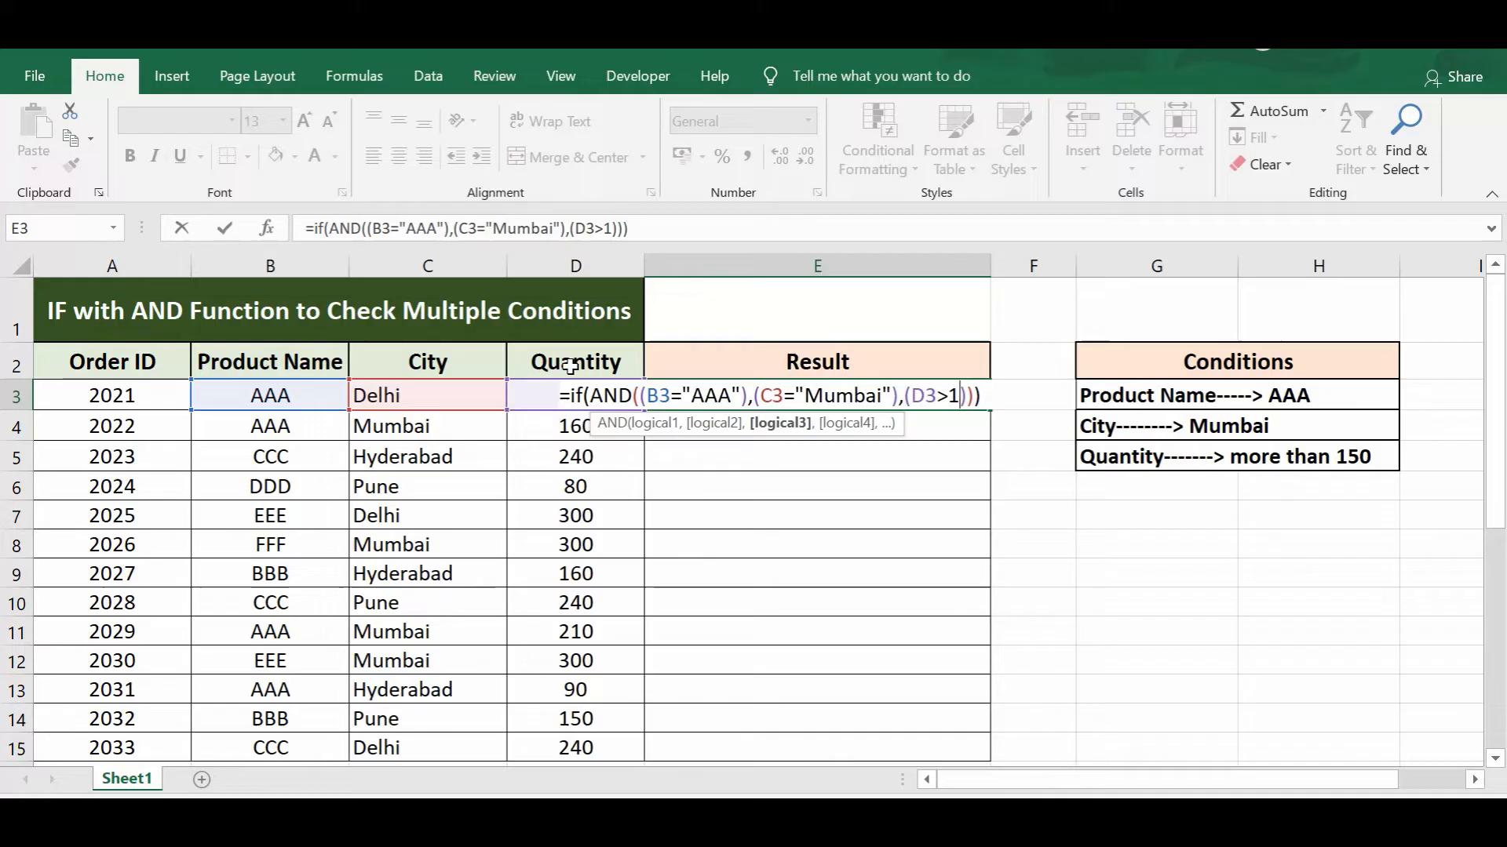
type("50")
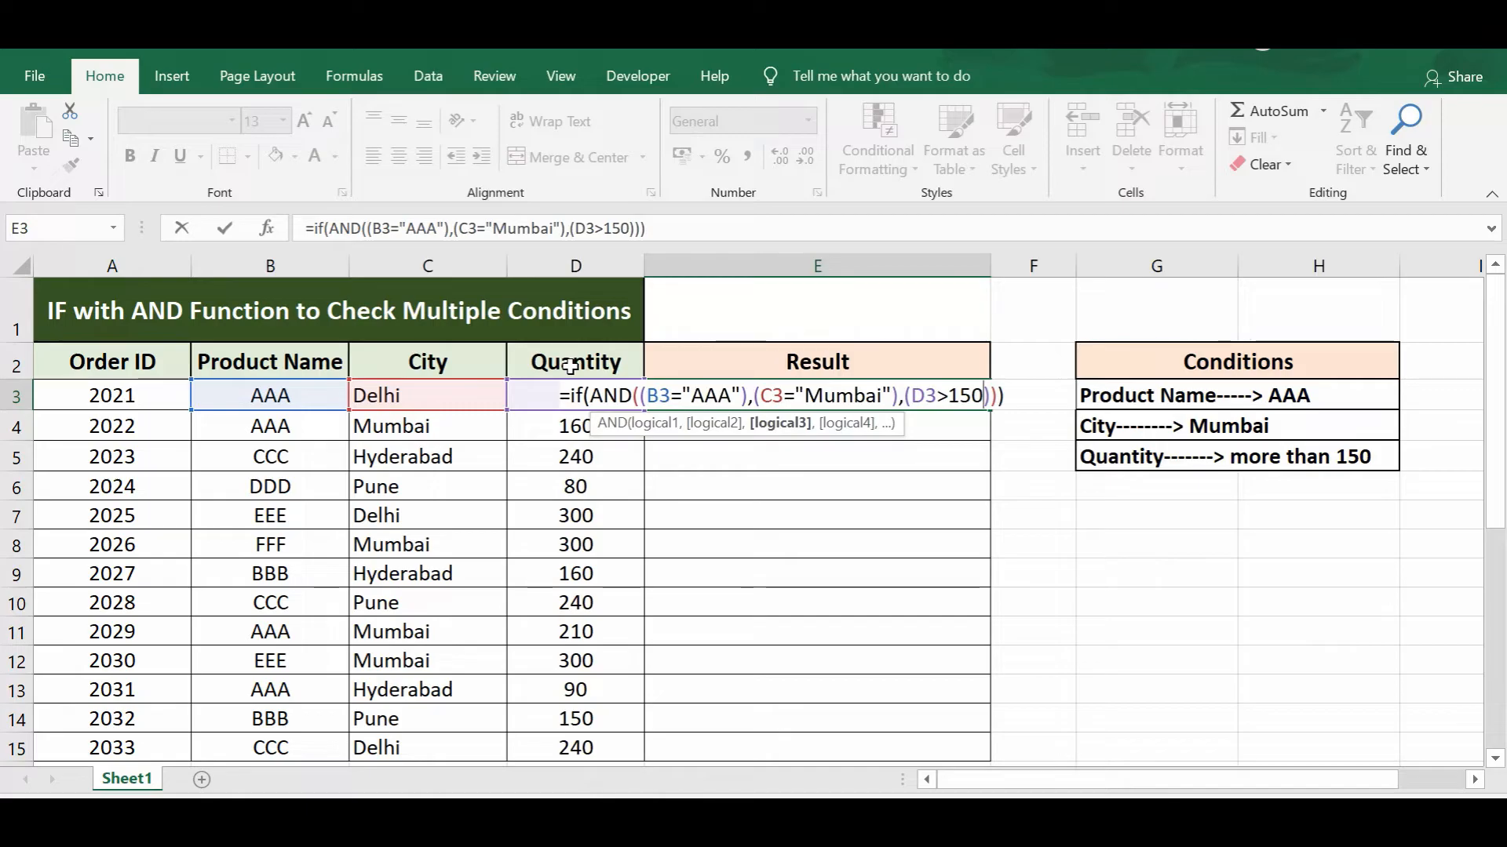
mouse_move(875, 339)
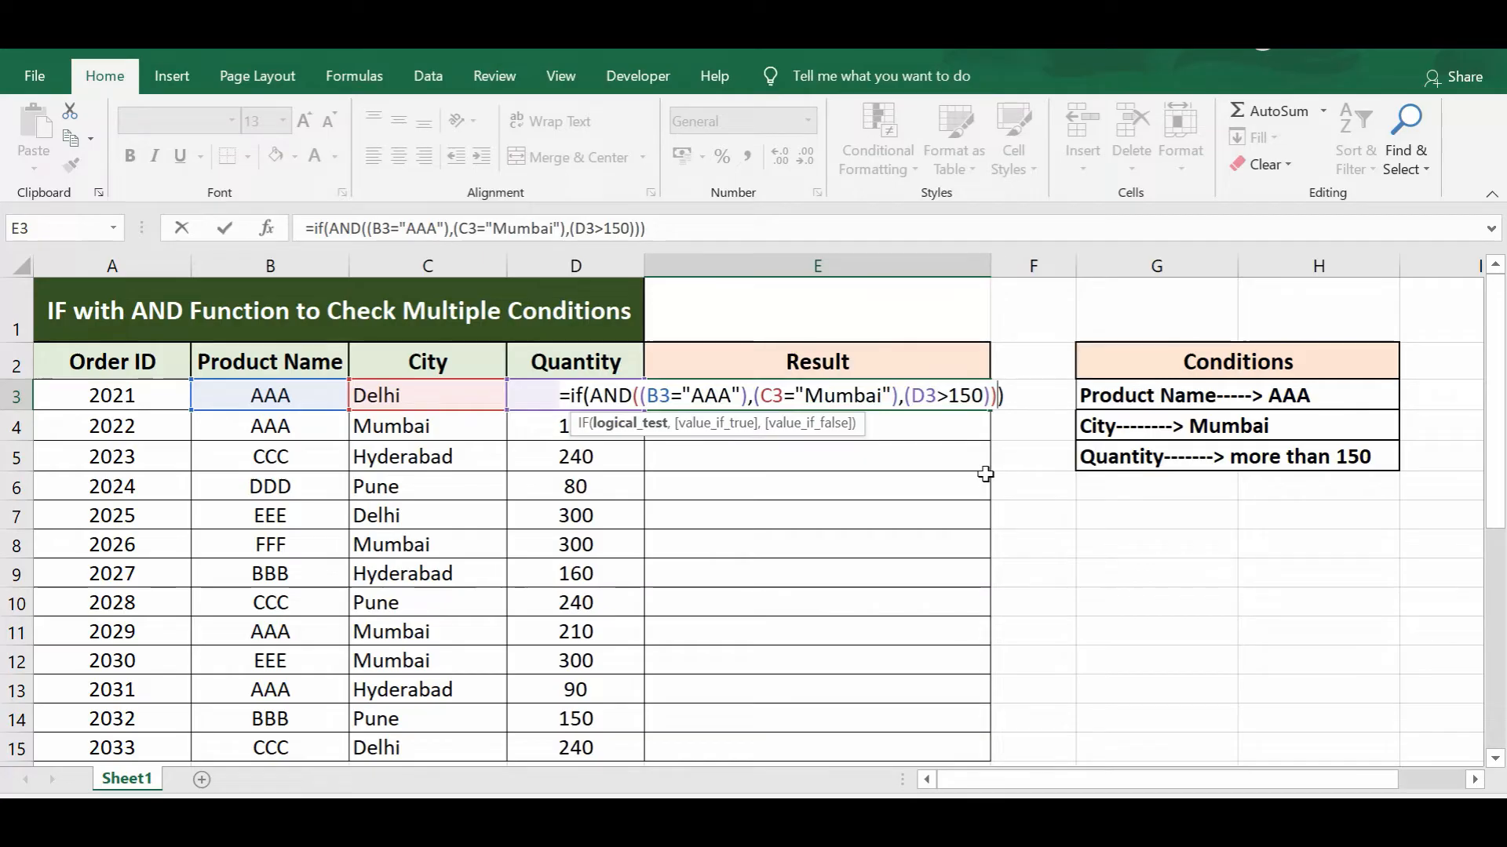
- Add "Perfect" as the true result and "Not Perfect" as the false result
type(",")
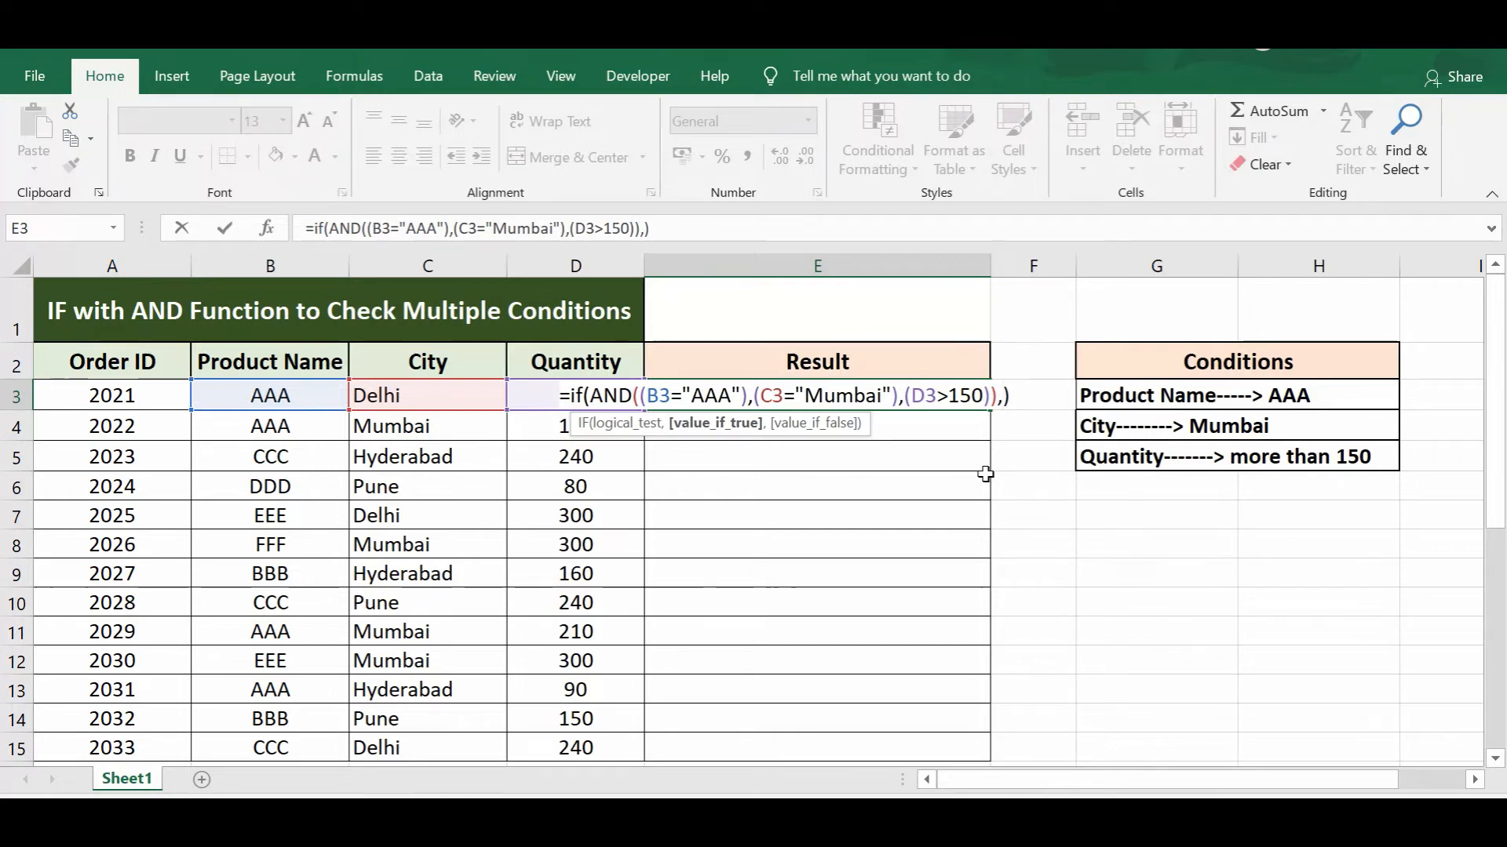
type("\"")
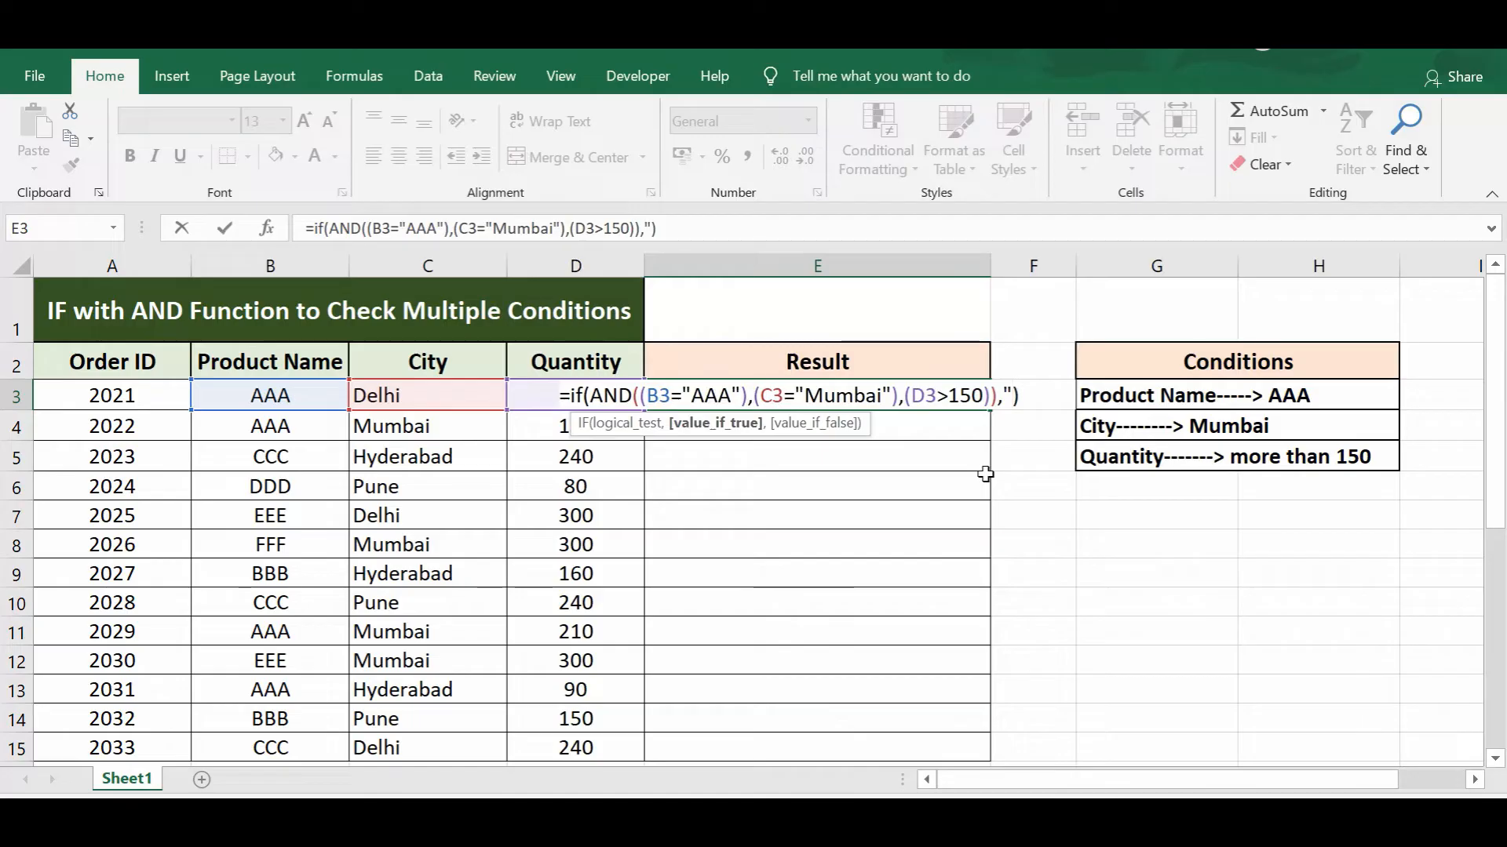
type("Pe")
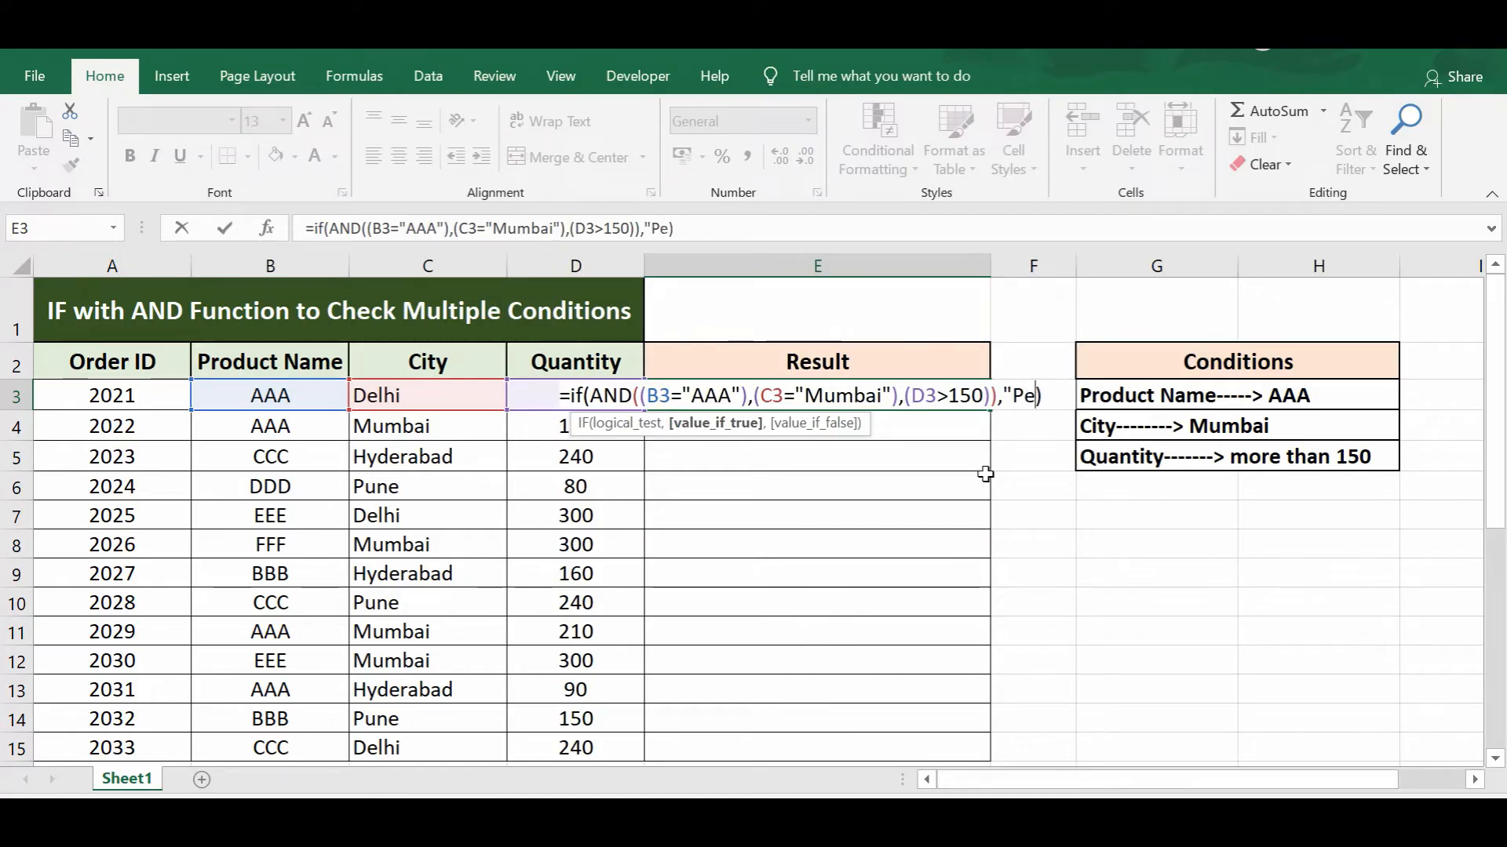
type("rf")
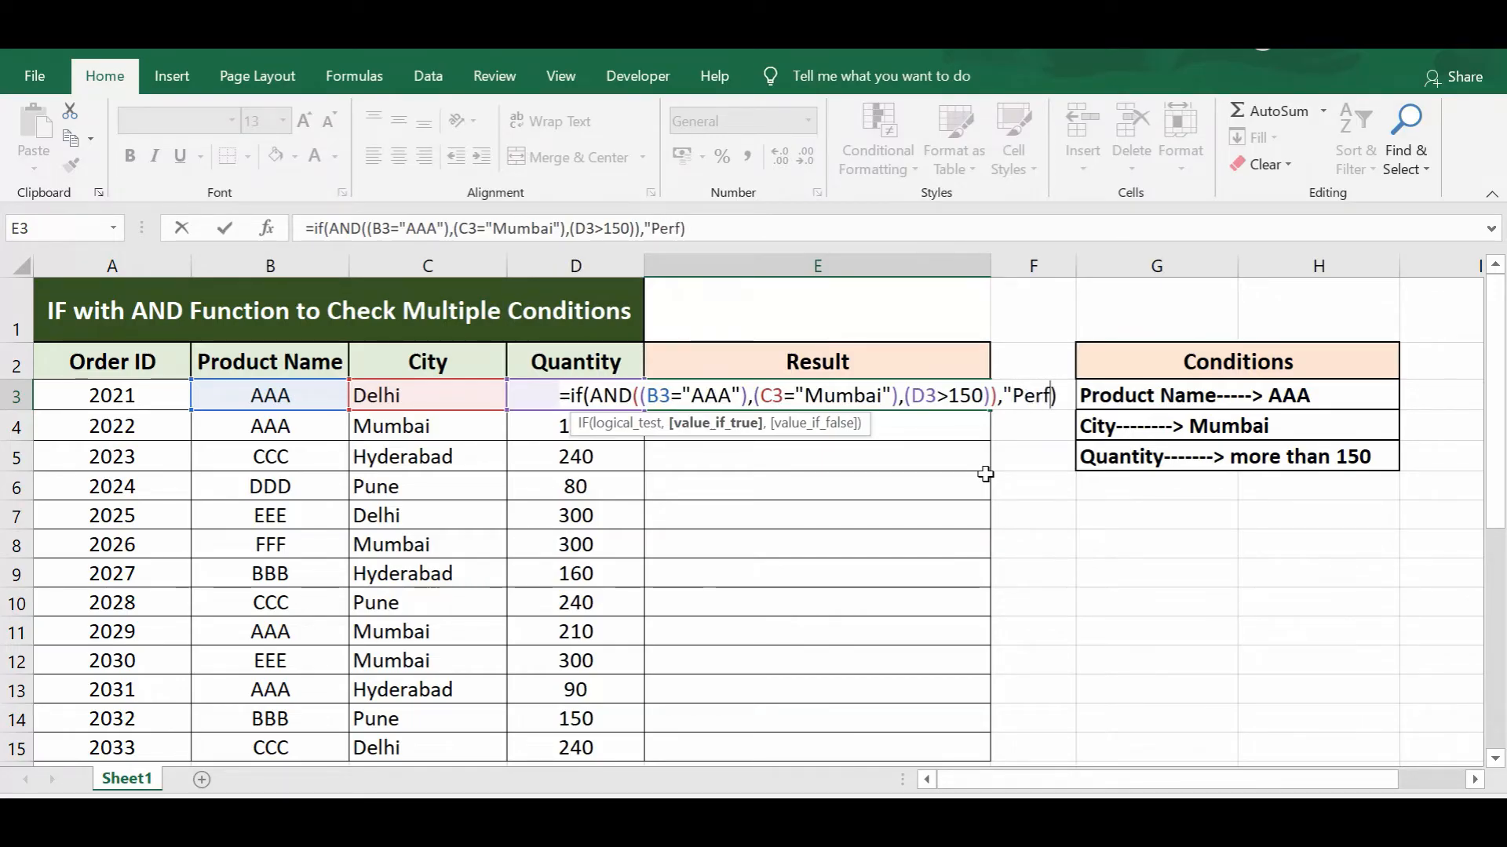
type("ect")
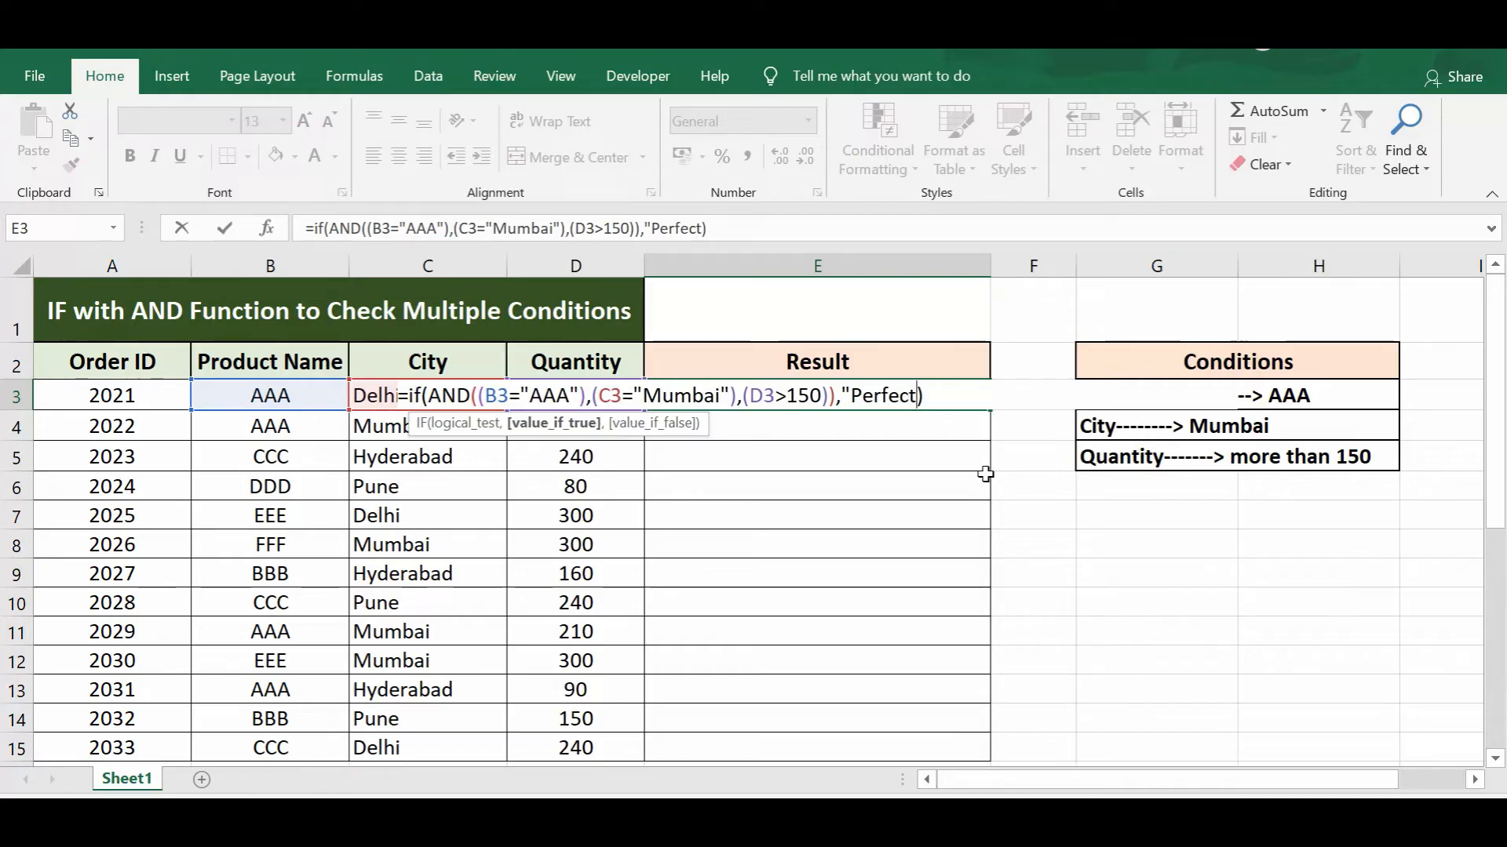
type(",")
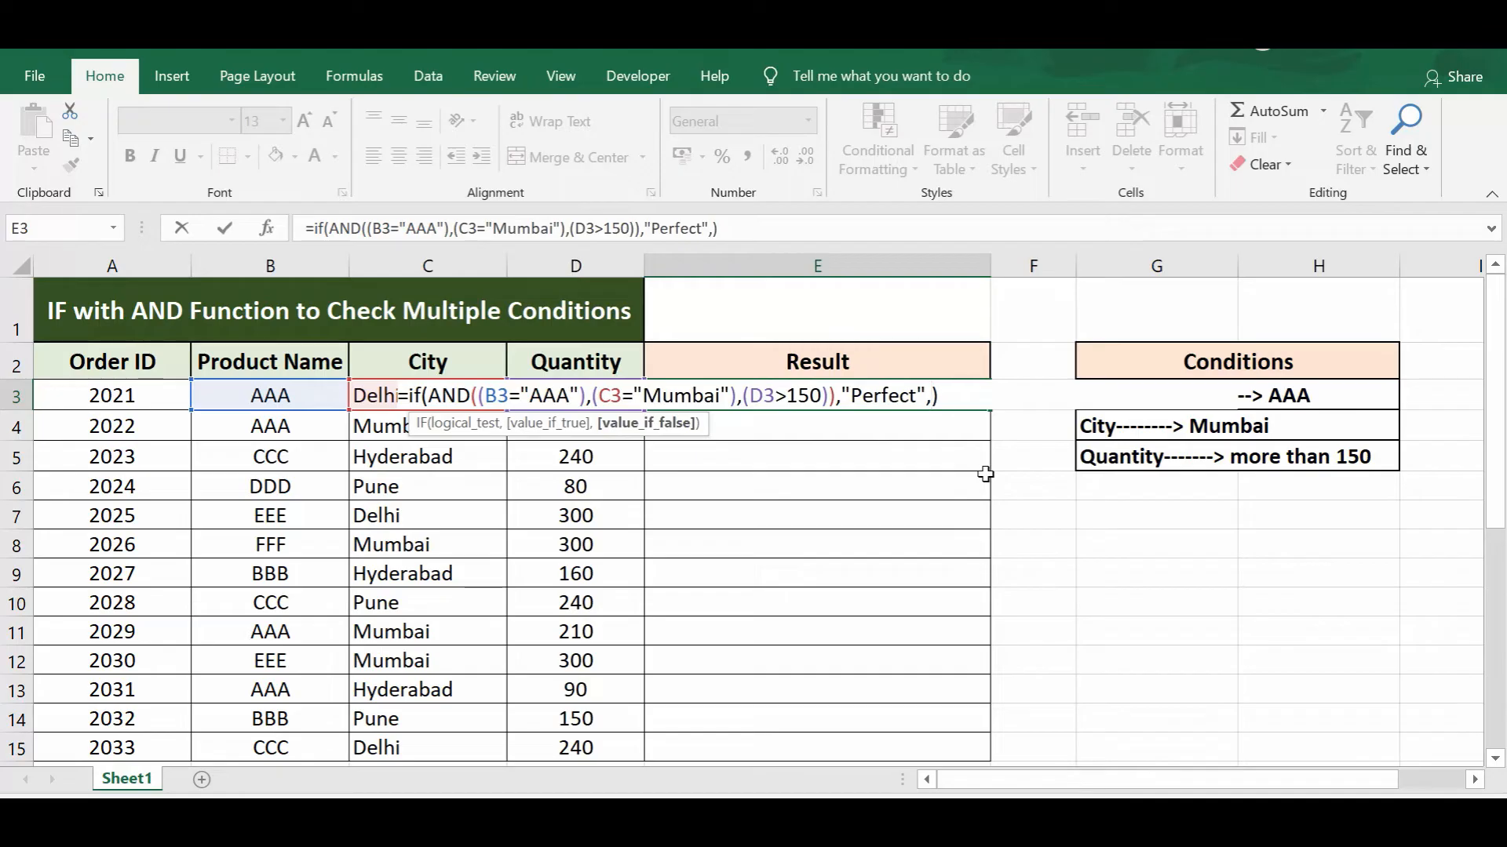
type("N")
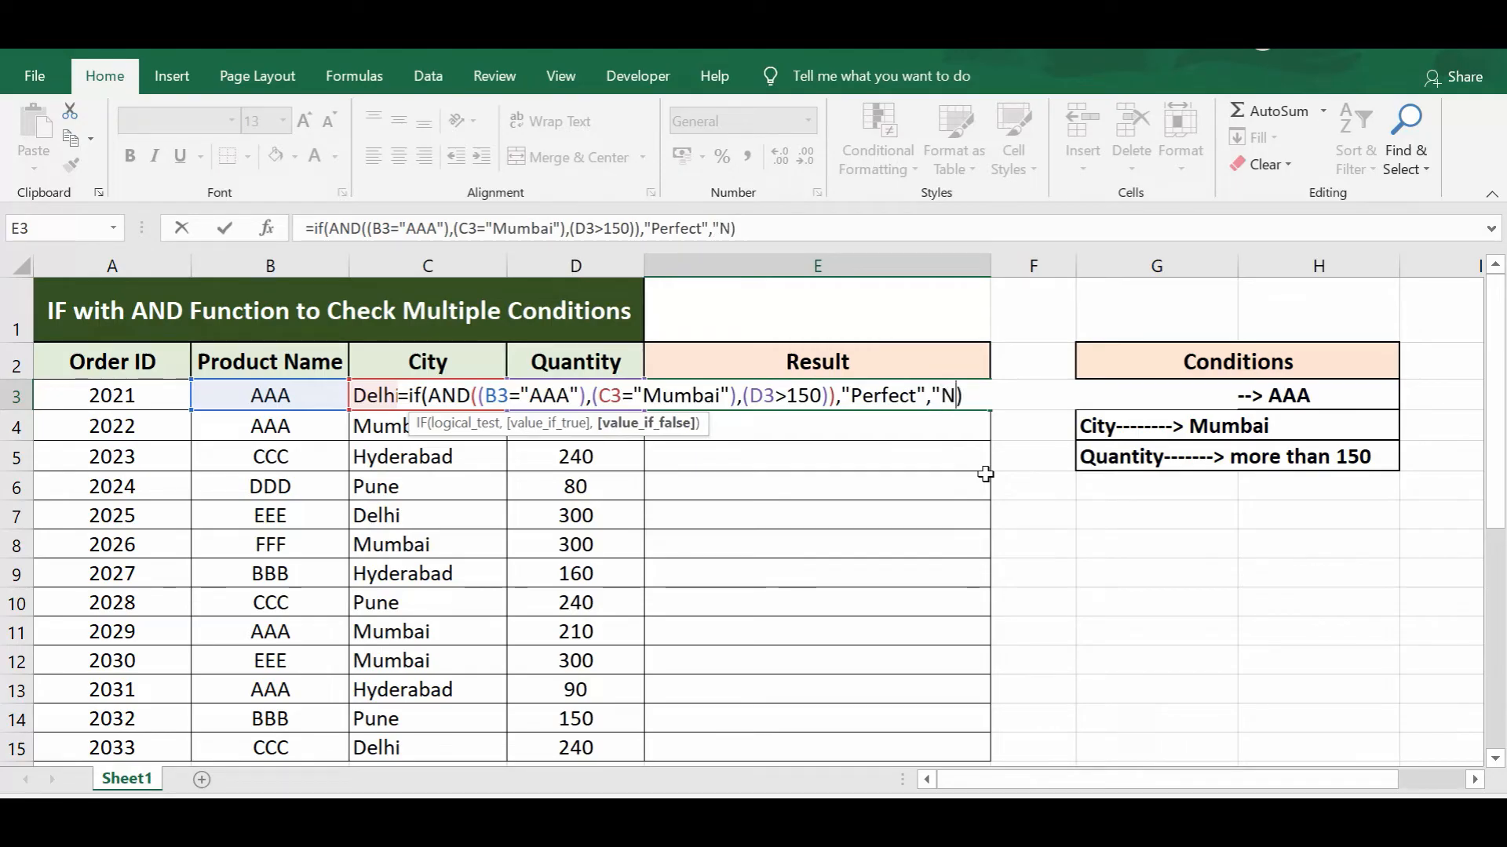
type("ot Perfect")
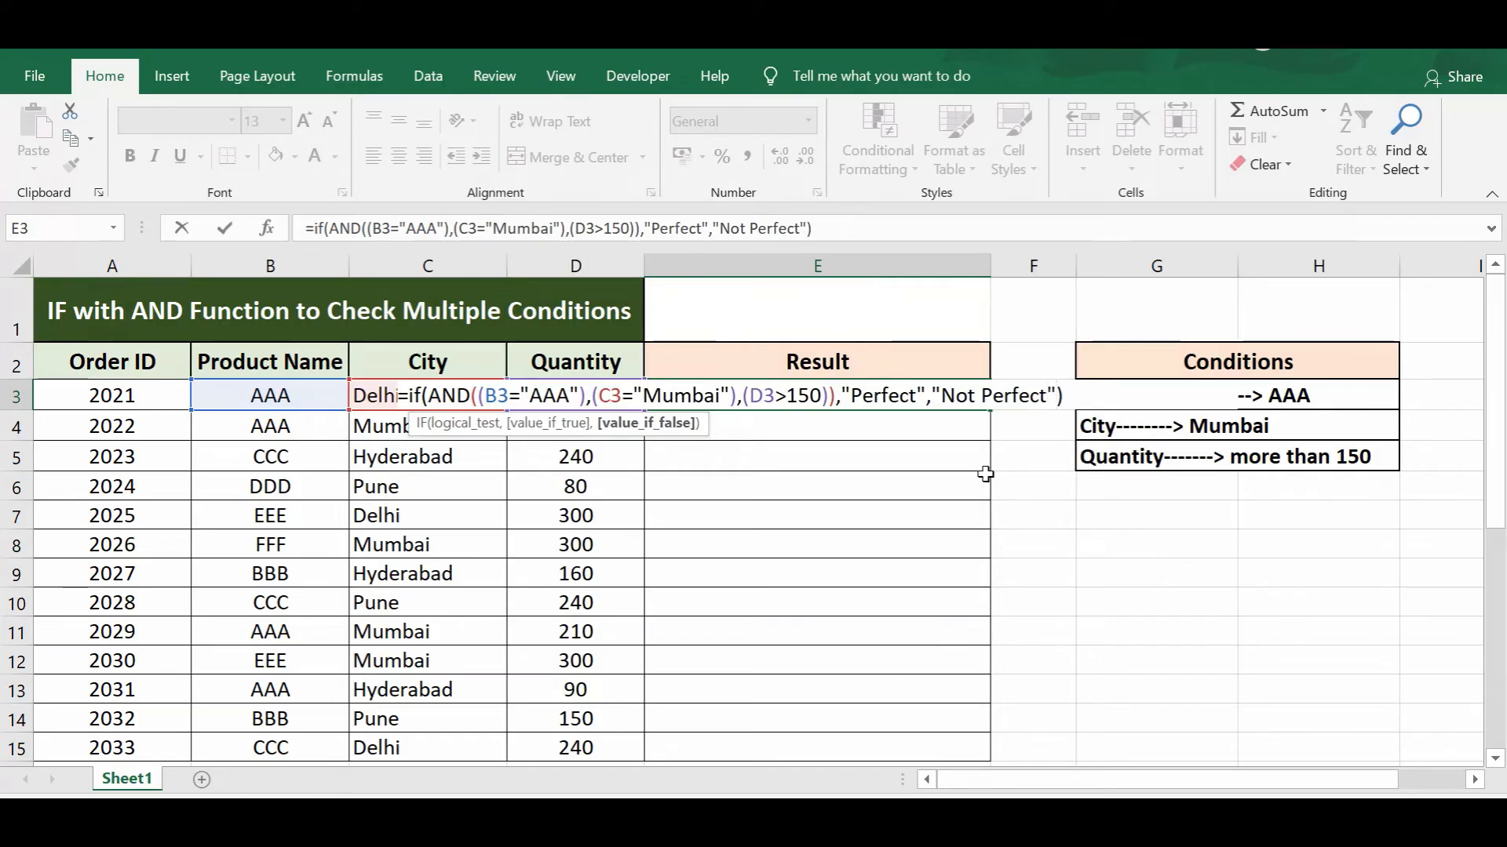
- Enter the formula so E3 shows Not Perfect for order 2021, then reselect E3
key("Return")
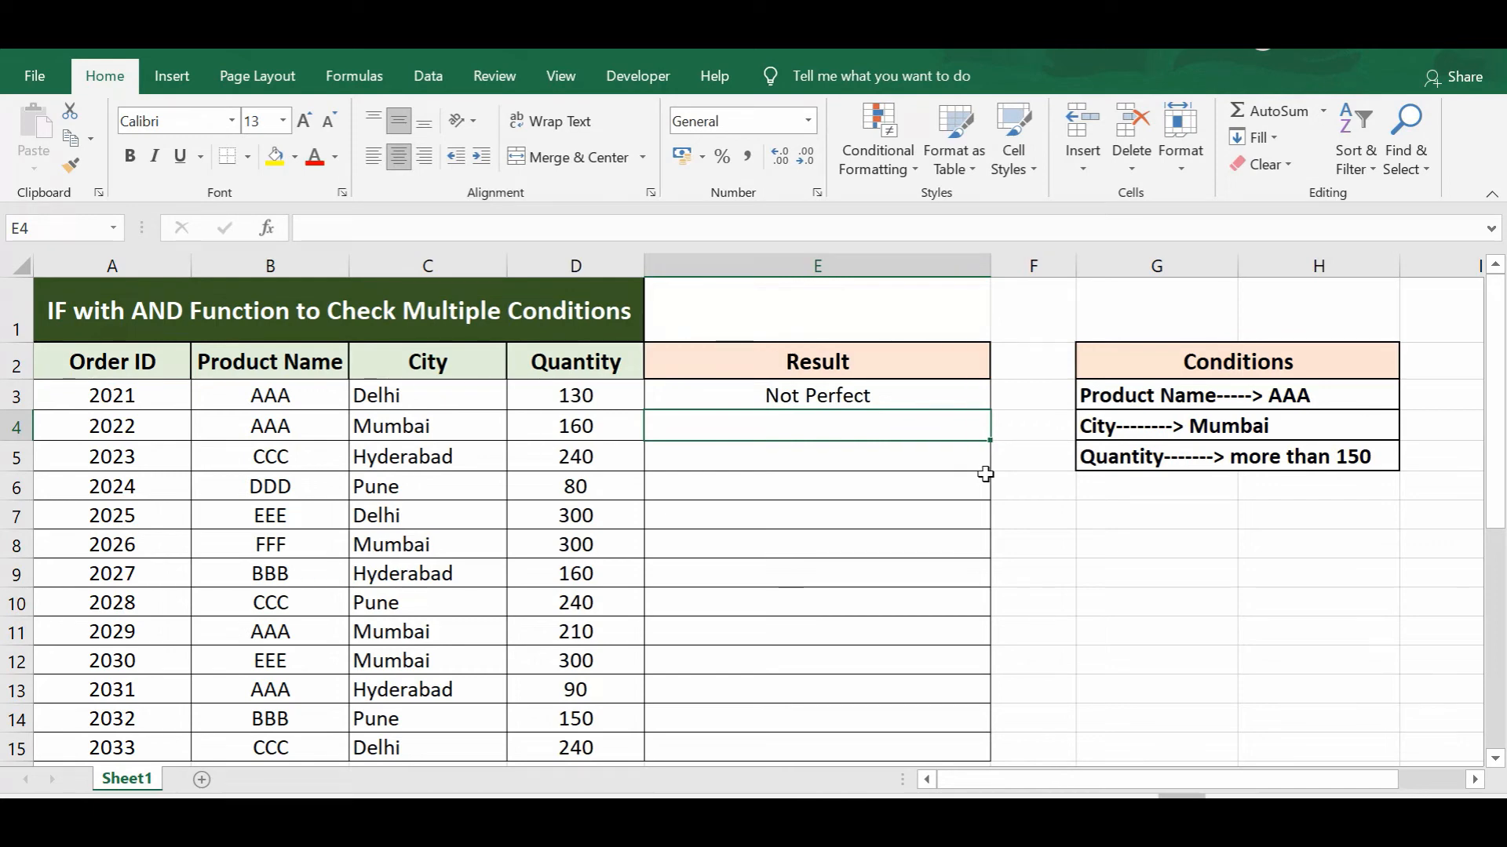
left_click(816, 395)
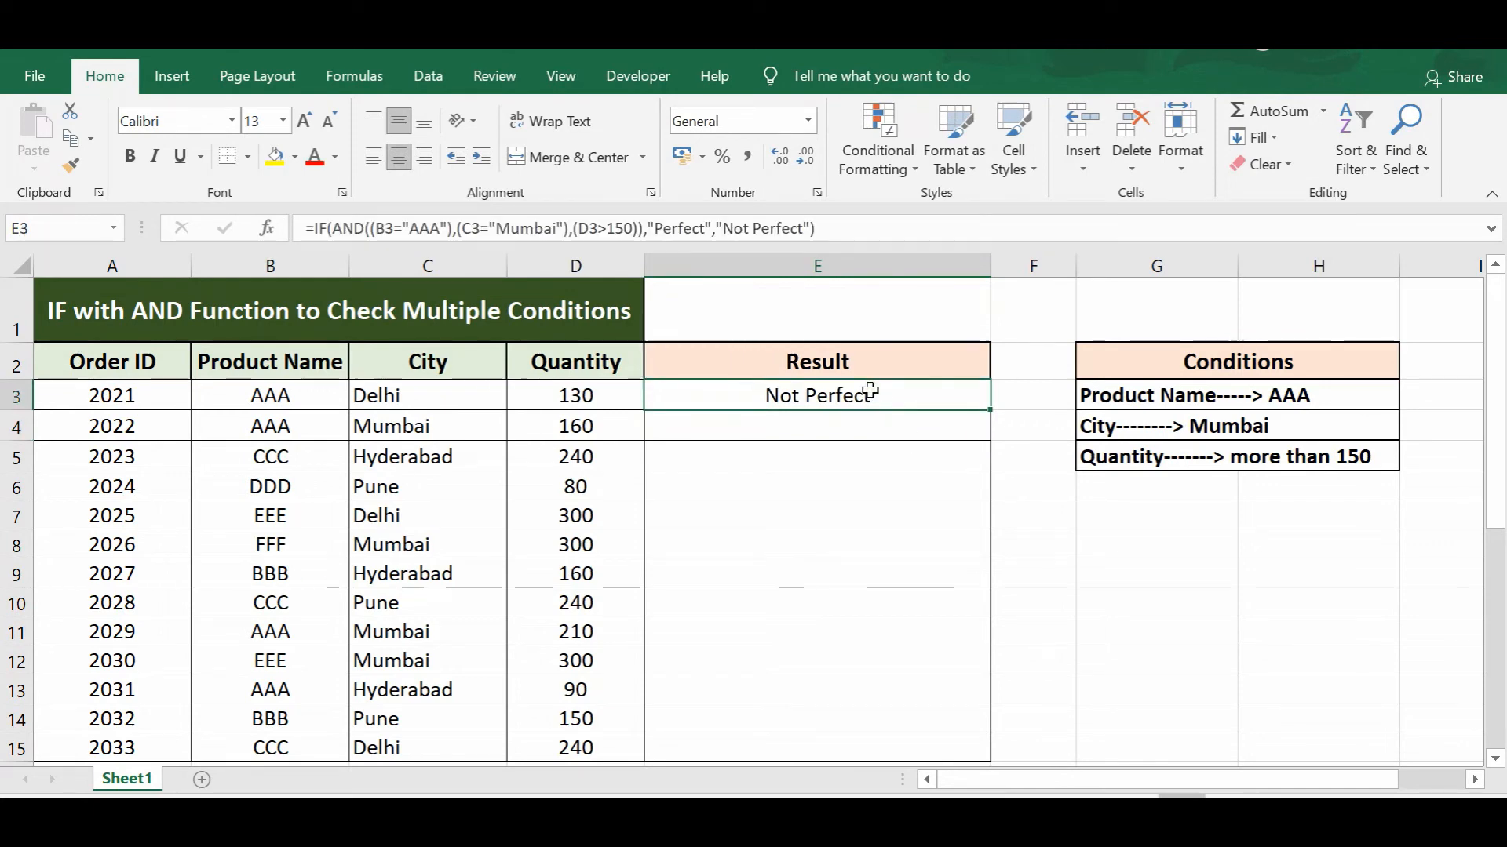
mouse_move(298, 425)
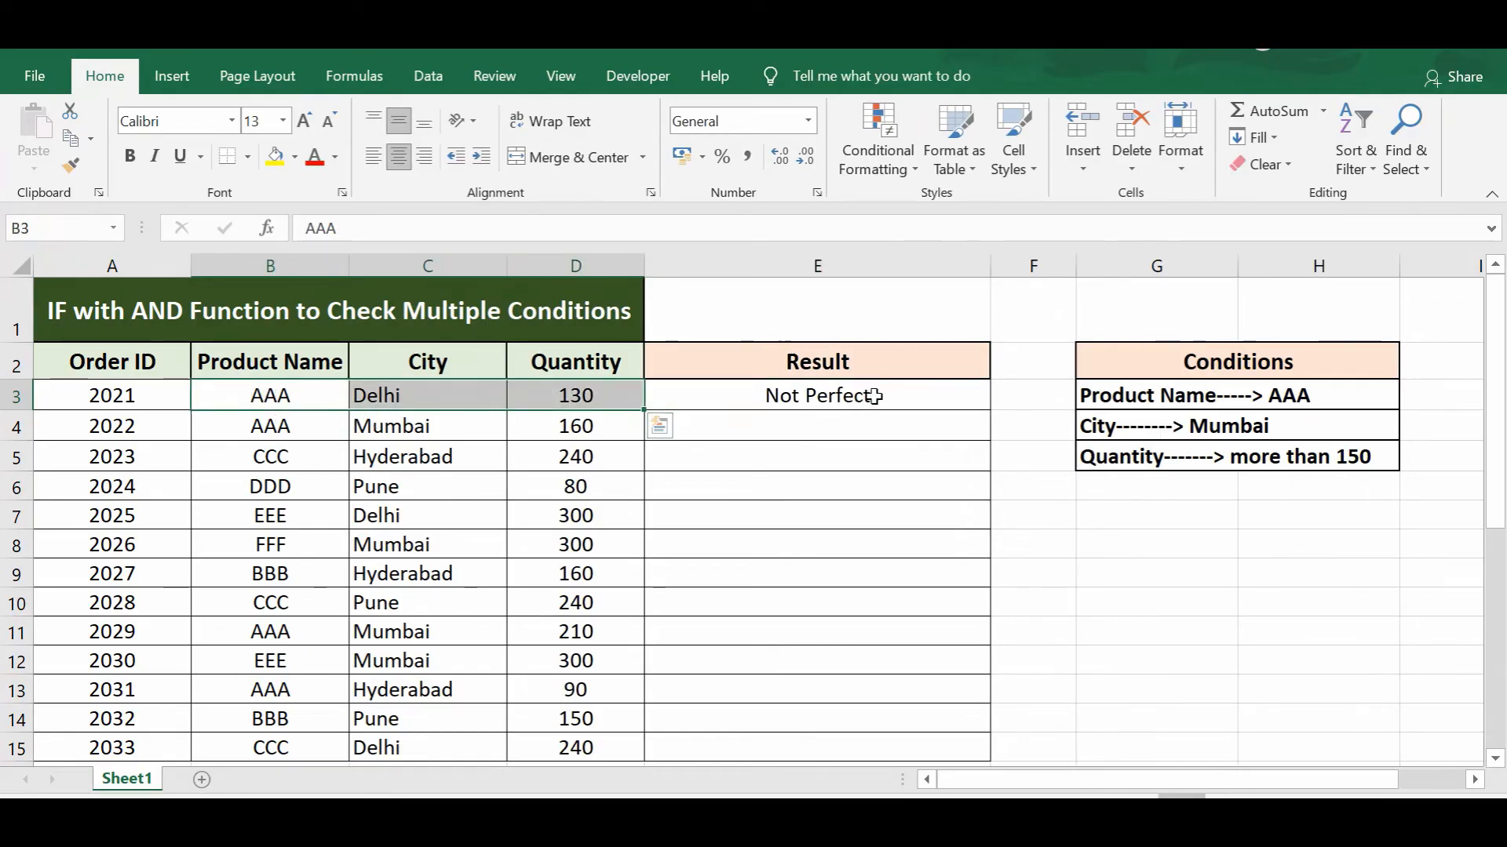
- Fill E3's formula down to E15, marking orders 2022 and 2029 Perfect
left_click(817, 395)
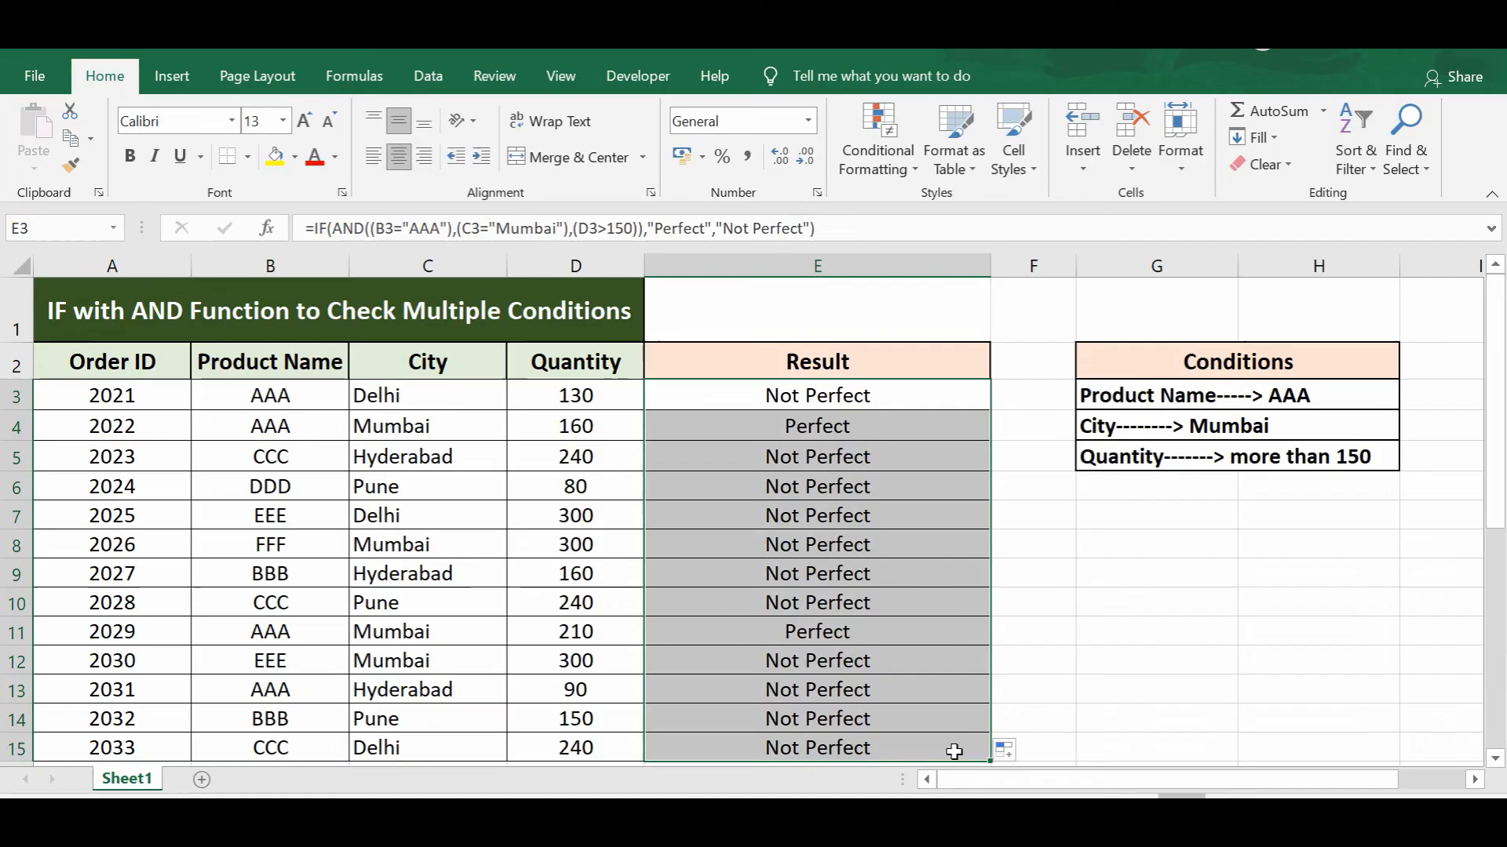
left_click(816, 426)
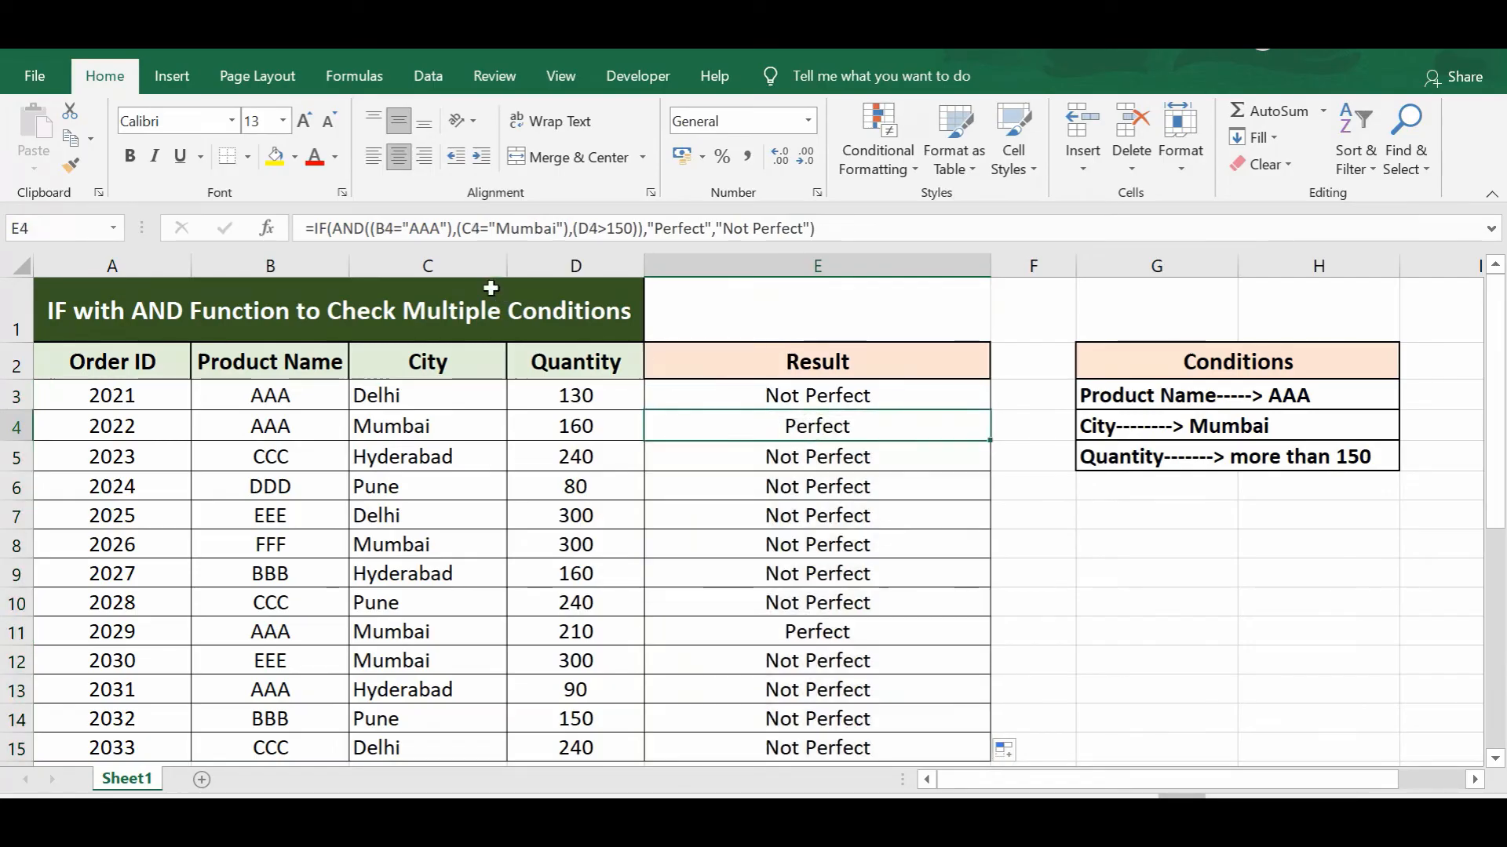
- Fill order 2022's and order 2029's Product Name through Result cells with yellow
left_click(816, 425)
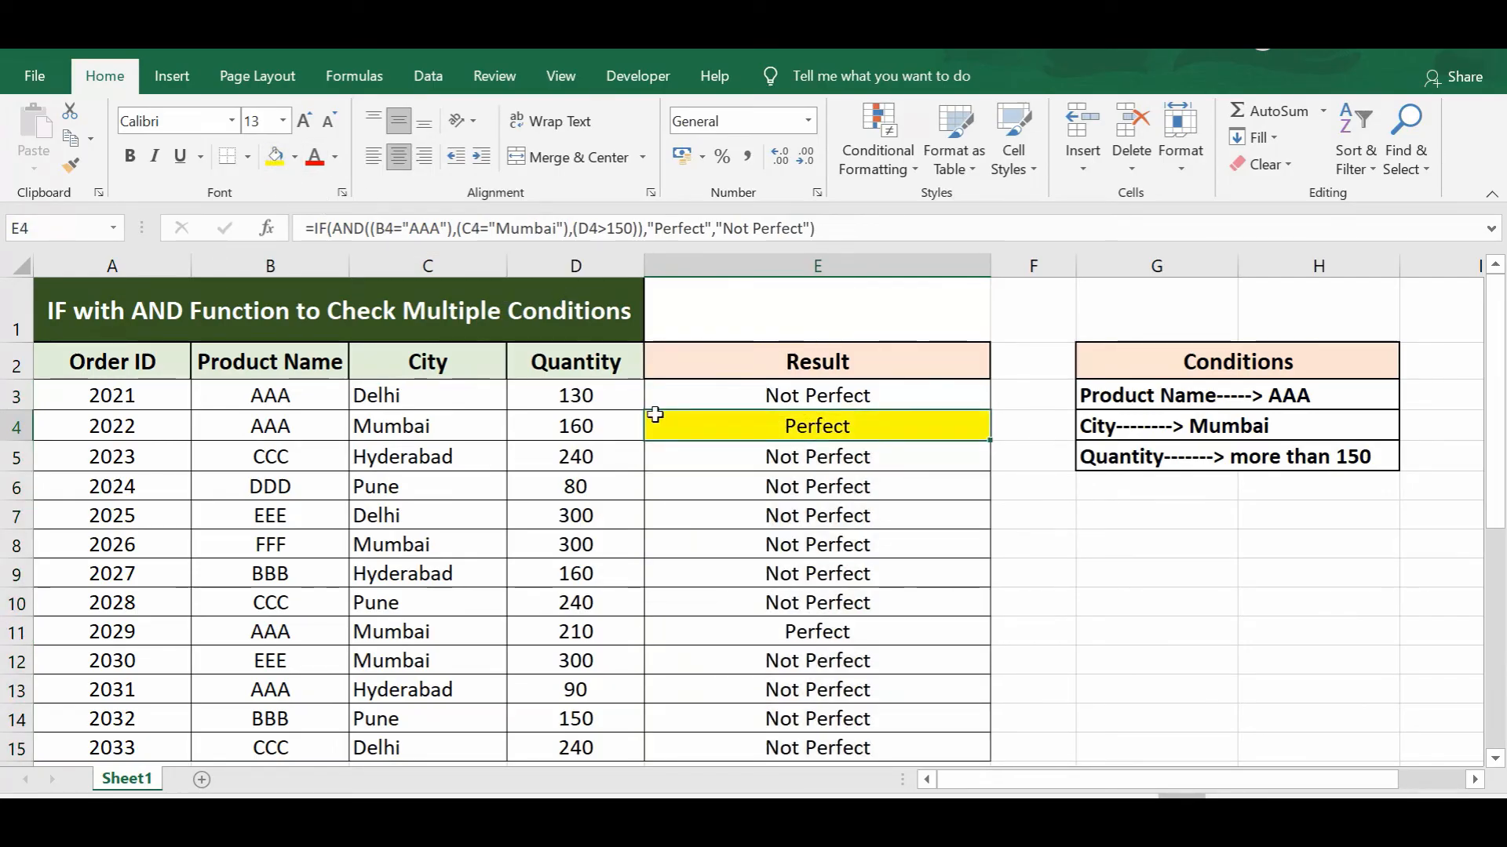
left_click(817, 631)
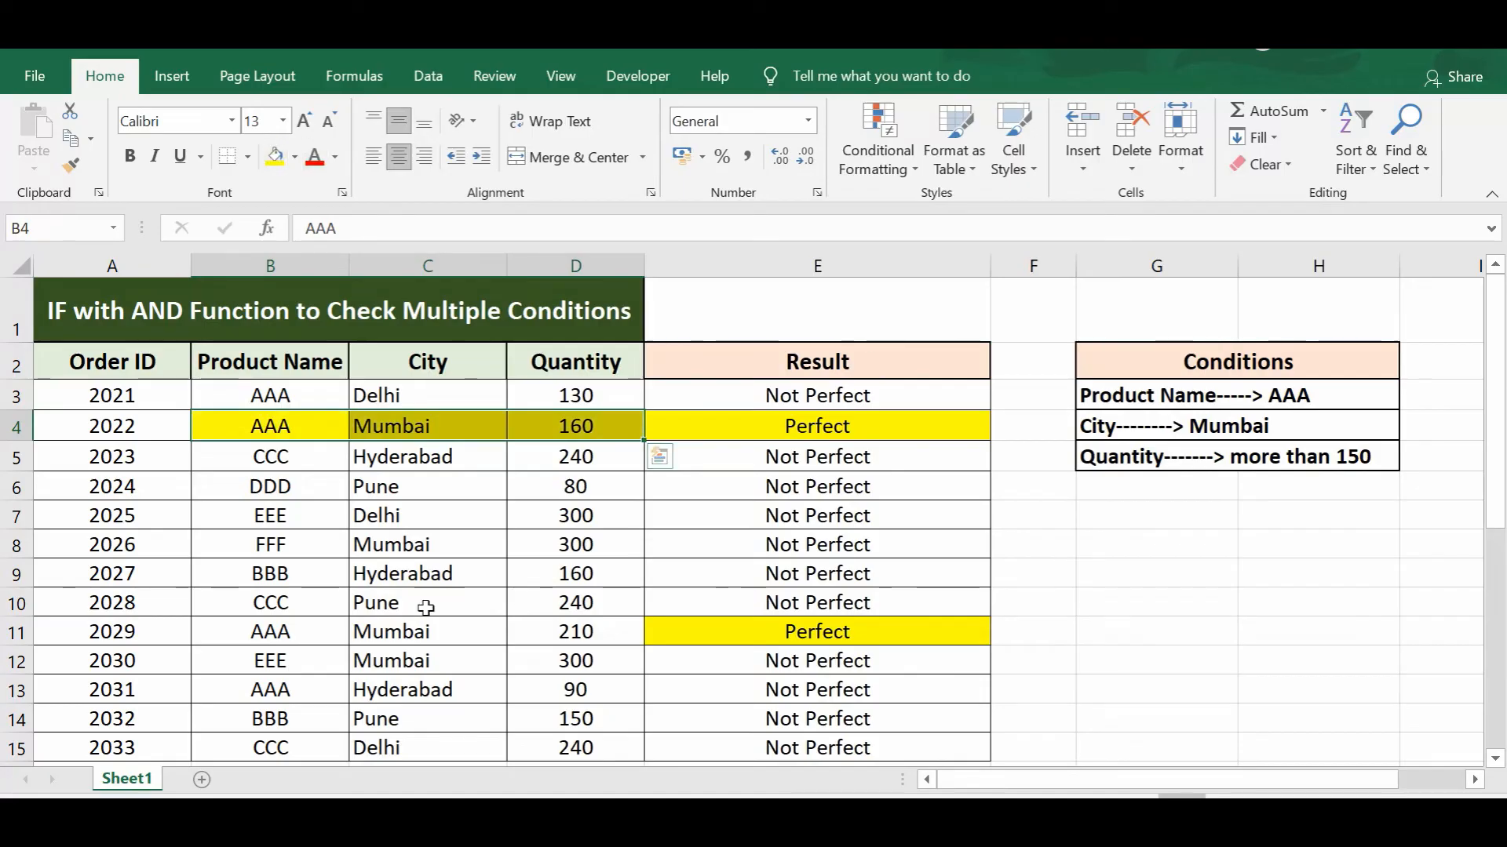
left_click(269, 631)
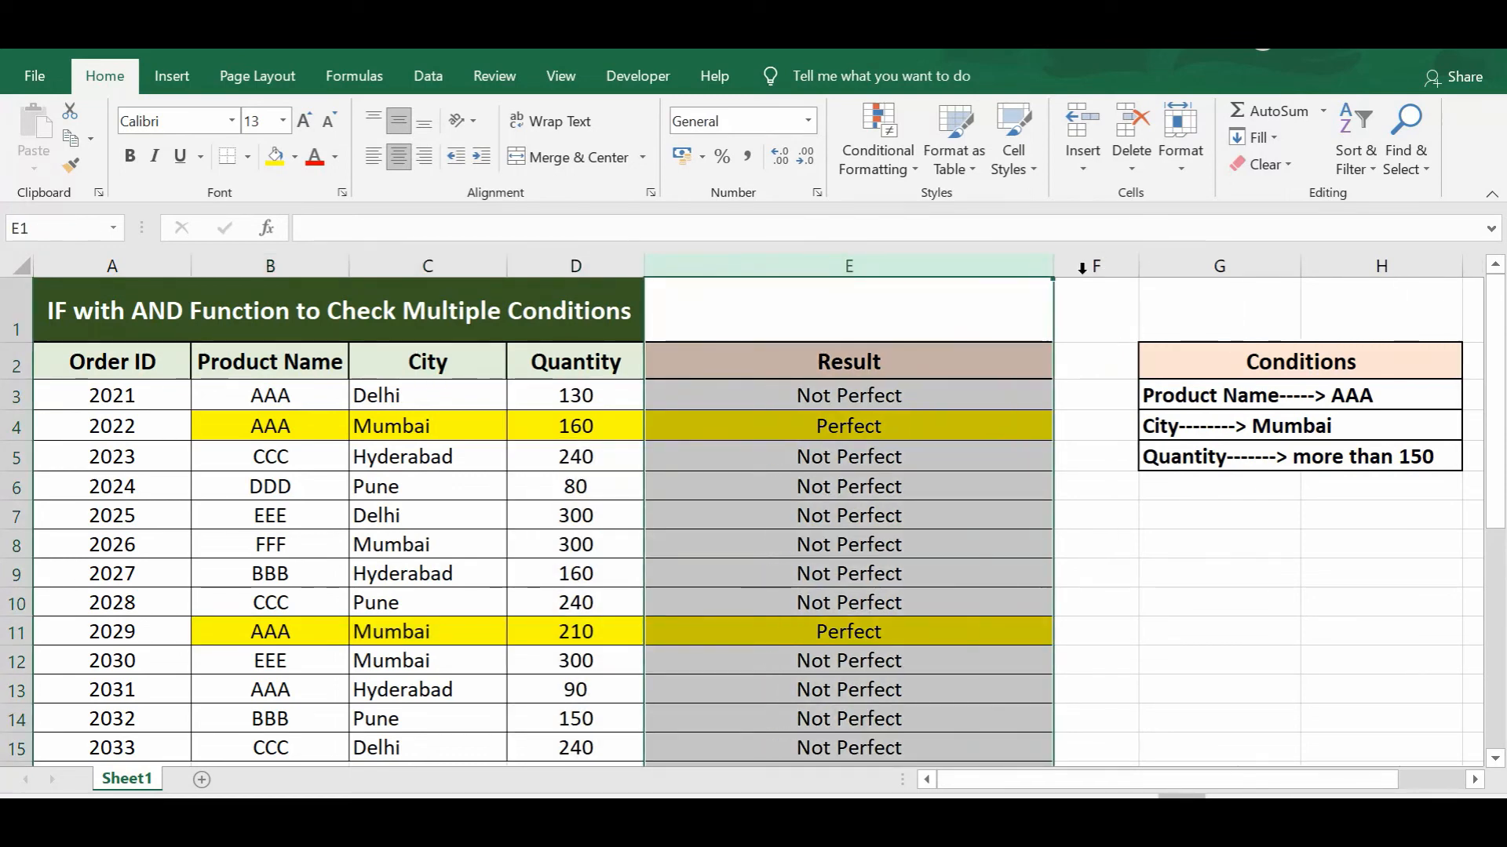
left_click(847, 395)
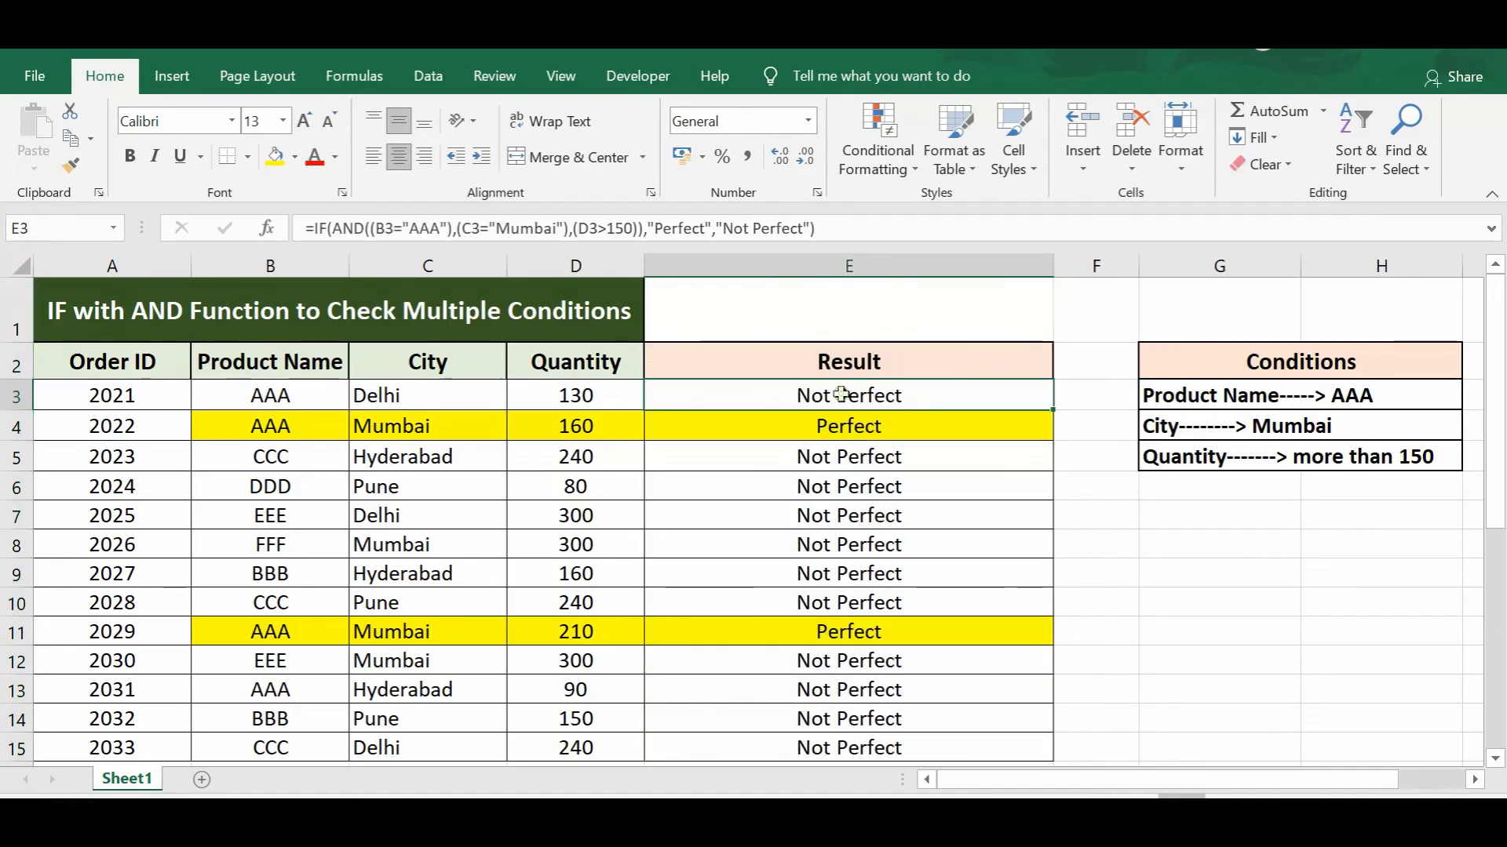
mouse_move(801, 217)
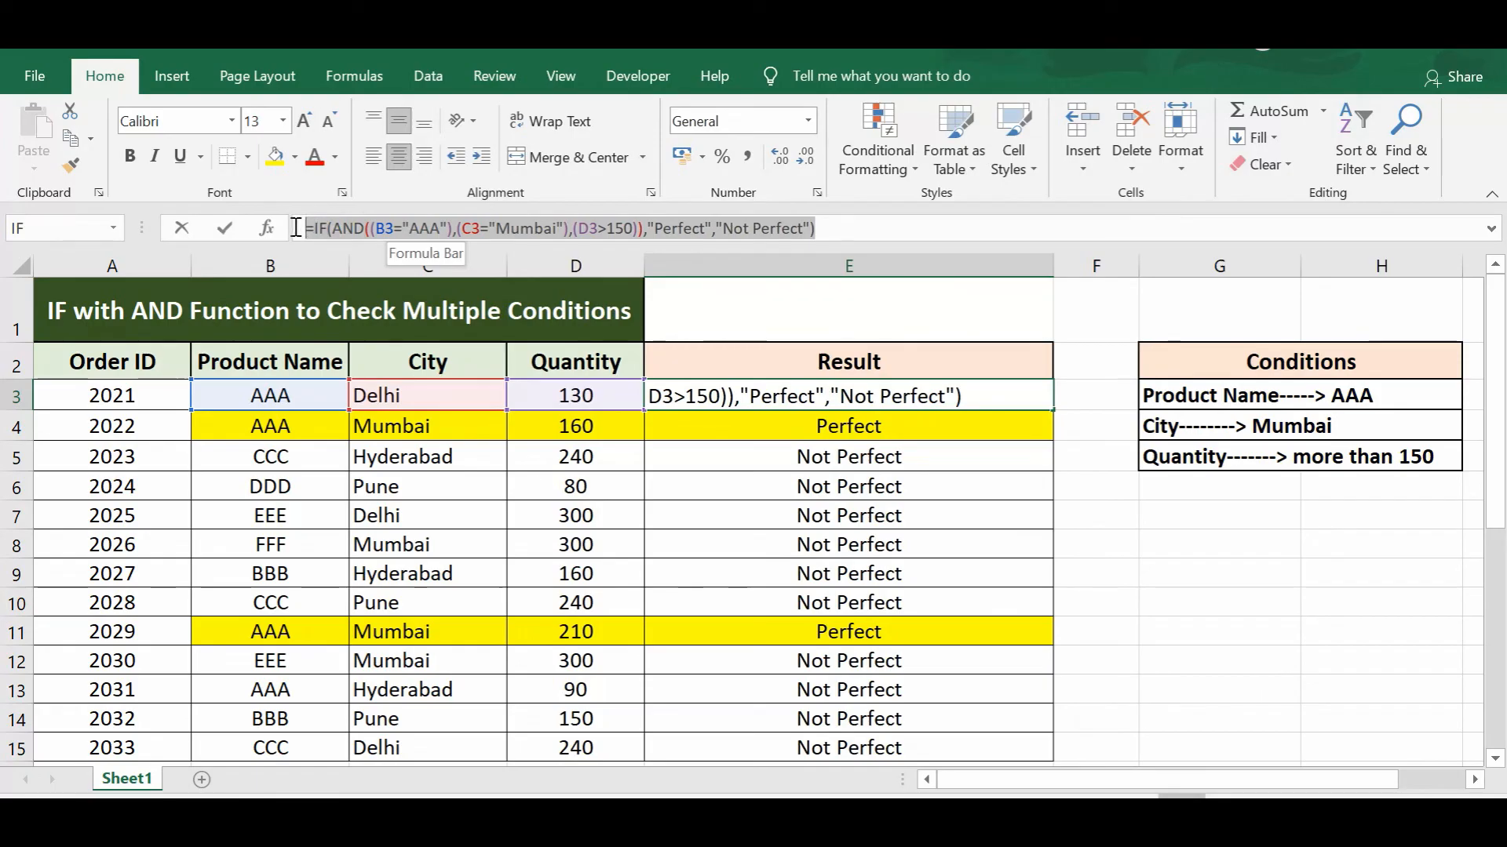
mouse_move(755, 595)
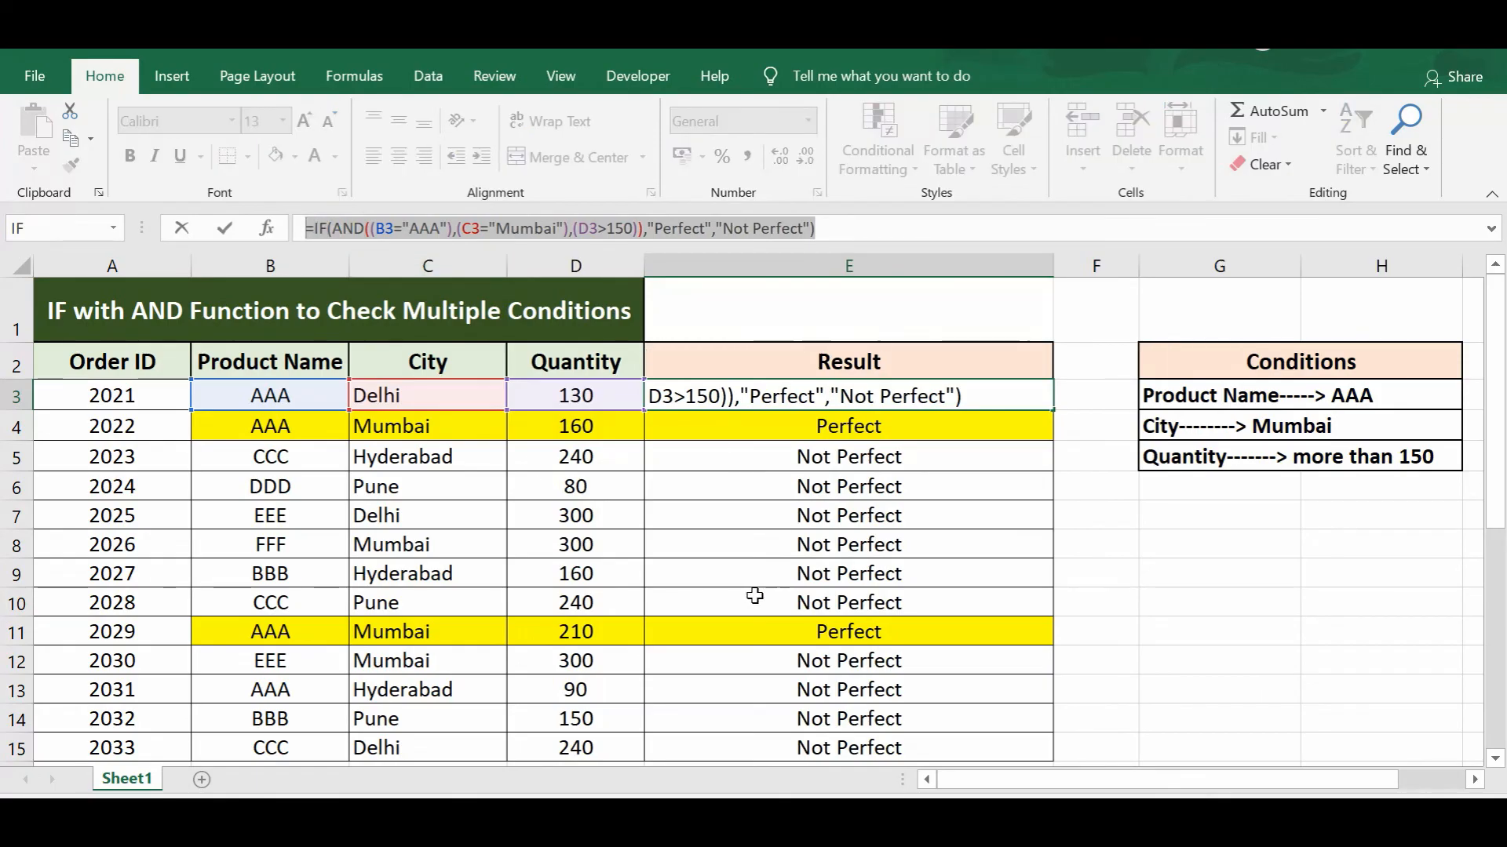